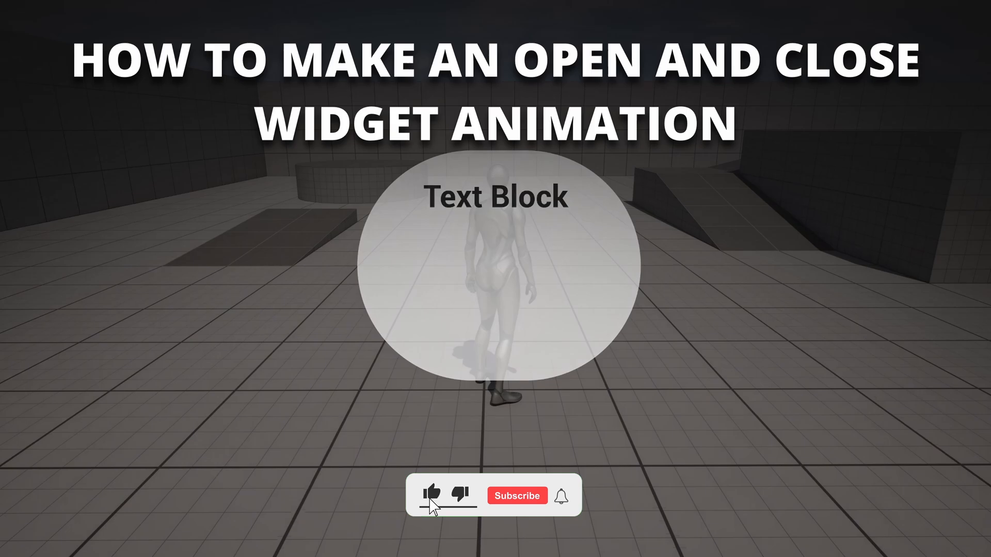
Open the WB_Widget blueprint in the Widget Blueprint editor.
{"action": "left_click", "coordinate": [515, 495]}
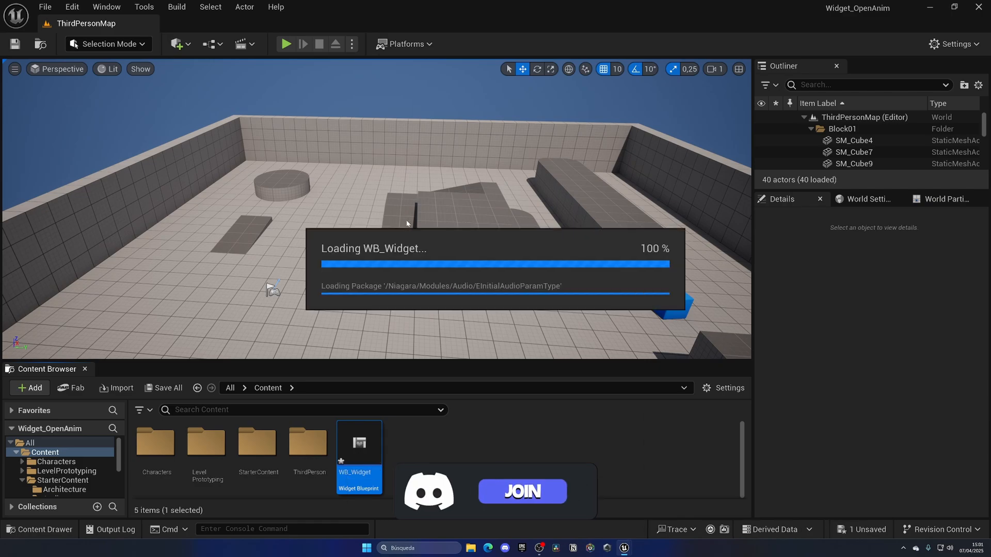
{"action": "double_click", "coordinate": [358, 442]}
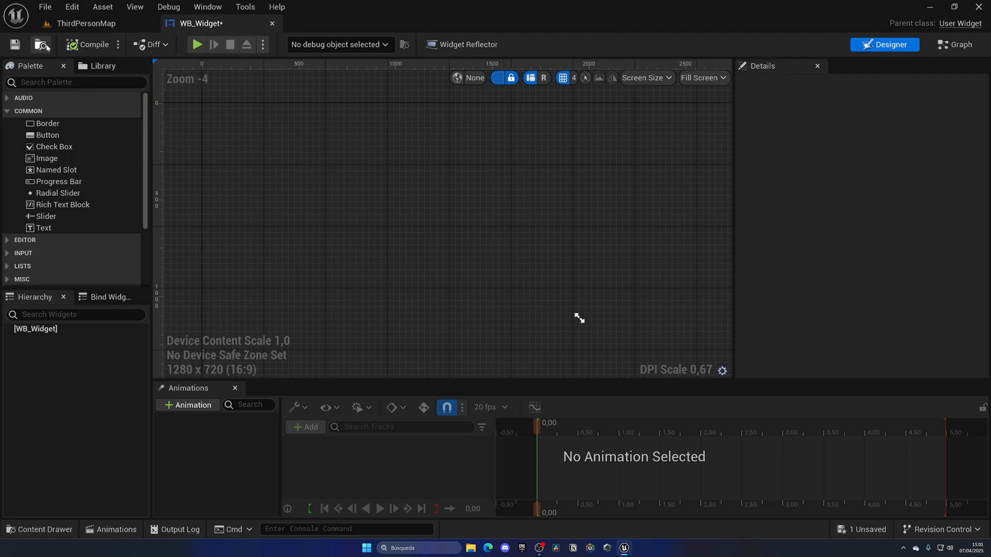
Add a Canvas Panel with a full-screen image tinted dark and translucent.
{"action": "type", "text": "ca"}
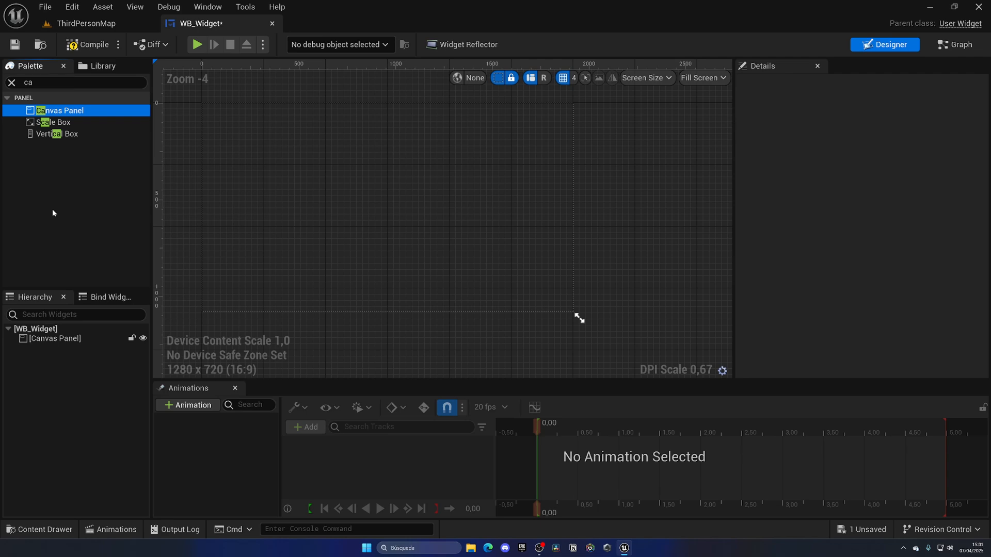
{"action": "left_click", "coordinate": [10, 82]}
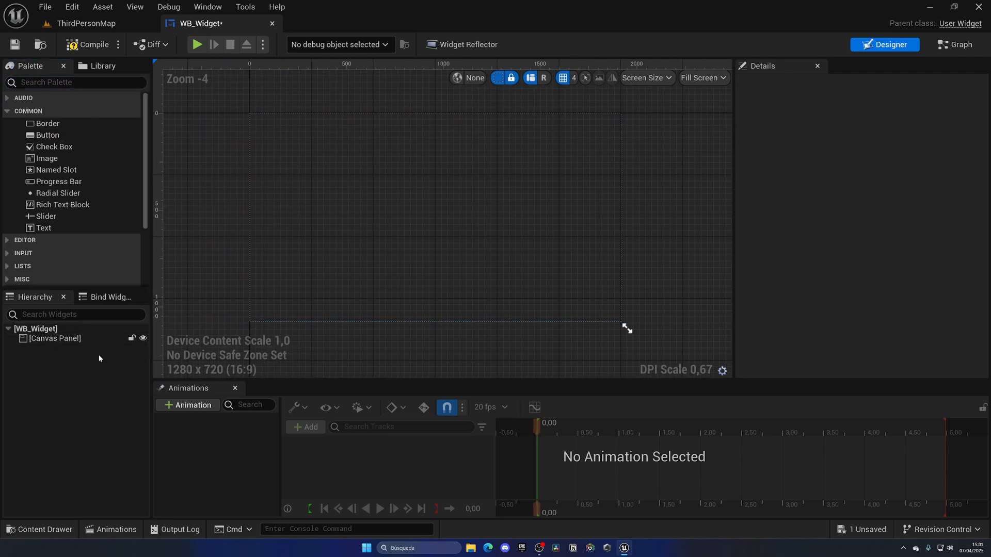
{"action": "left_click", "coordinate": [54, 338]}
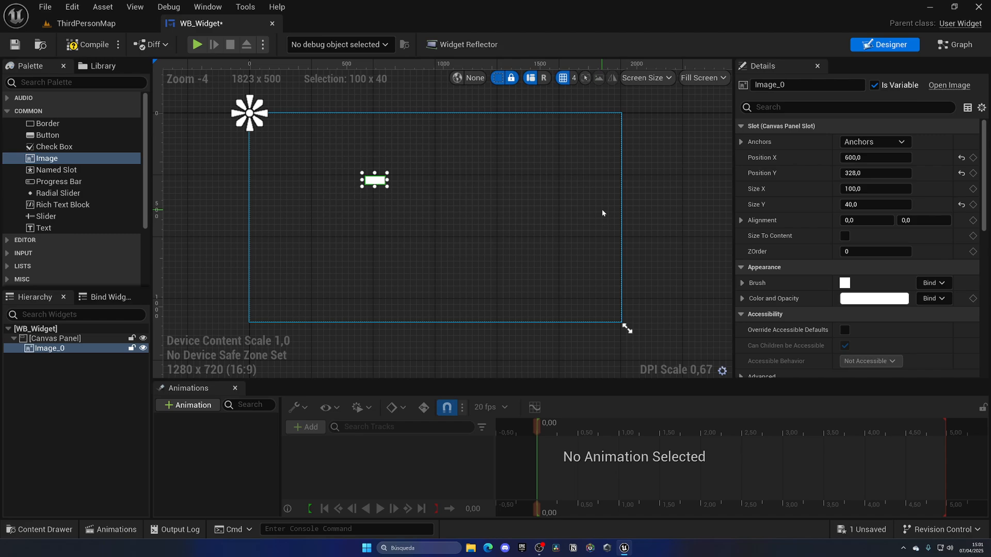
{"action": "left_click", "coordinate": [875, 141]}
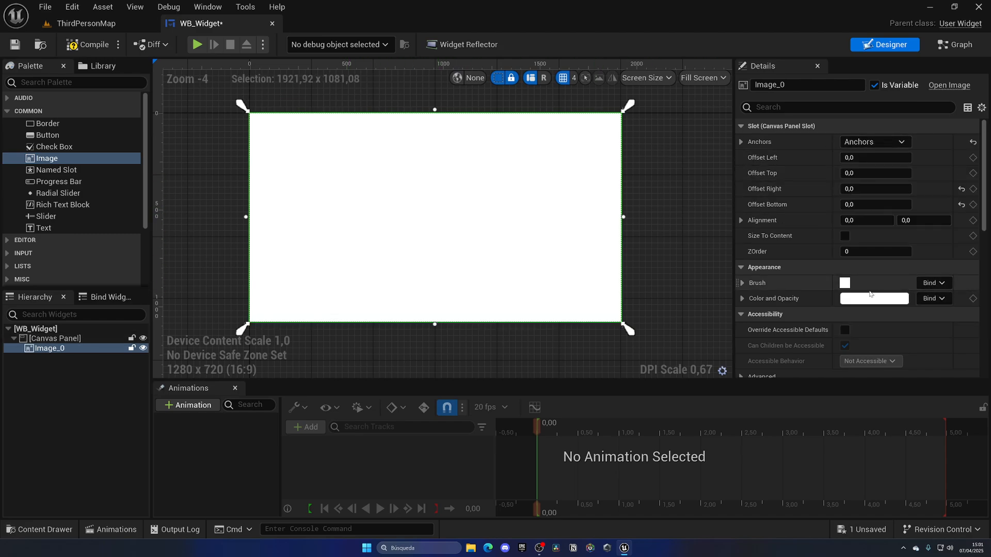
{"action": "left_click", "coordinate": [874, 297]}
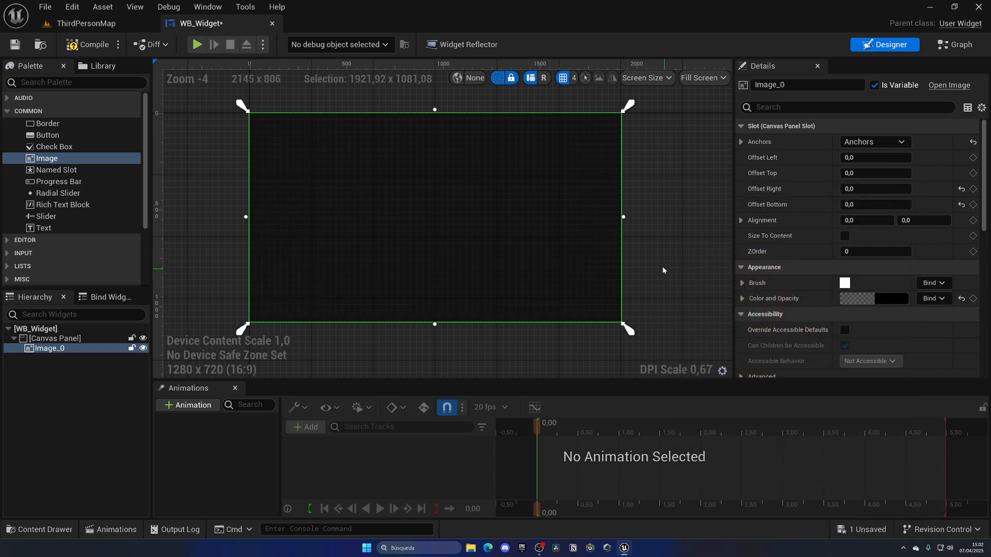
{"action": "left_click", "coordinate": [57, 338]}
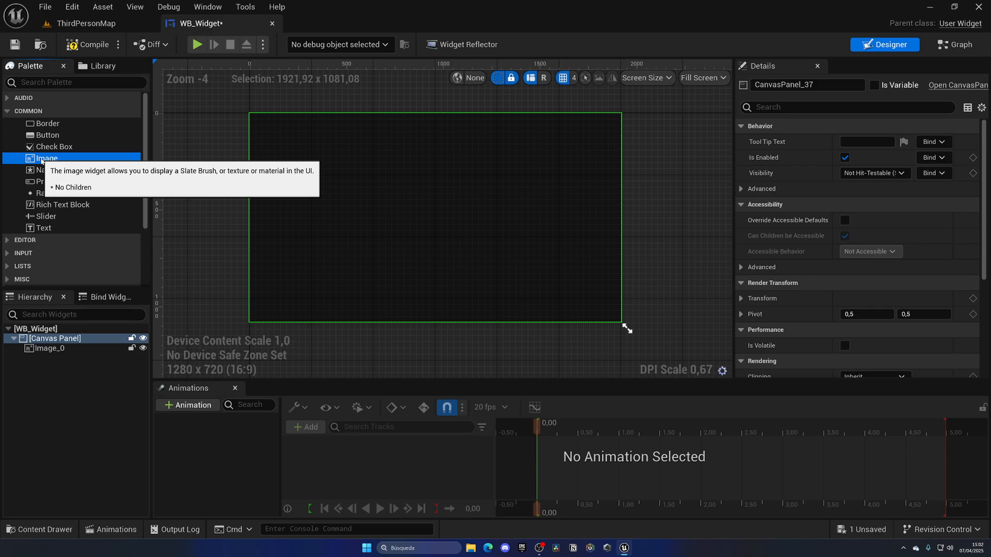
Add a second centred image drawn as a white Rounded Box with outline settings shown.
{"action": "left_click_drag", "start_coordinate": [46, 158], "coordinate": [450, 230]}
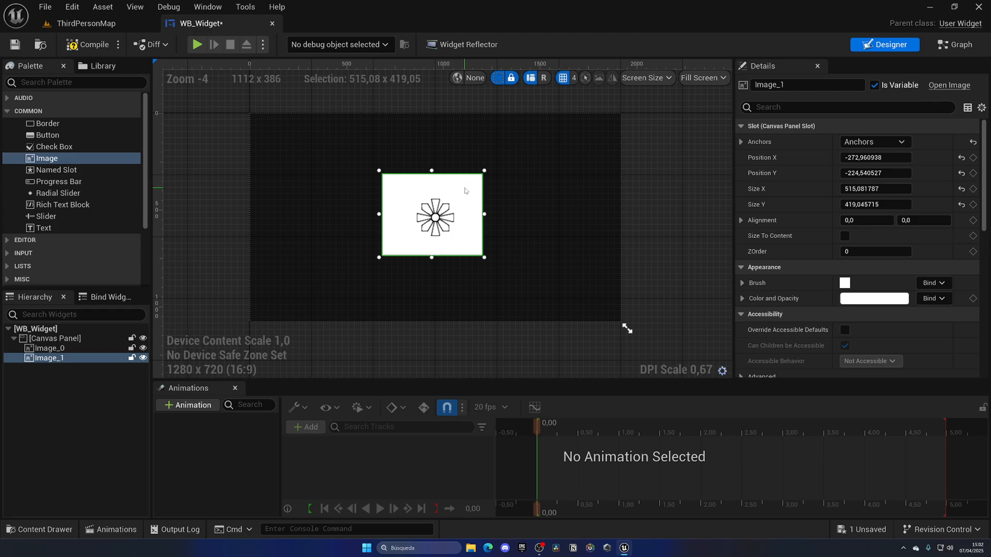
{"action": "left_click_drag", "start_coordinate": [431, 215], "coordinate": [436, 214]}
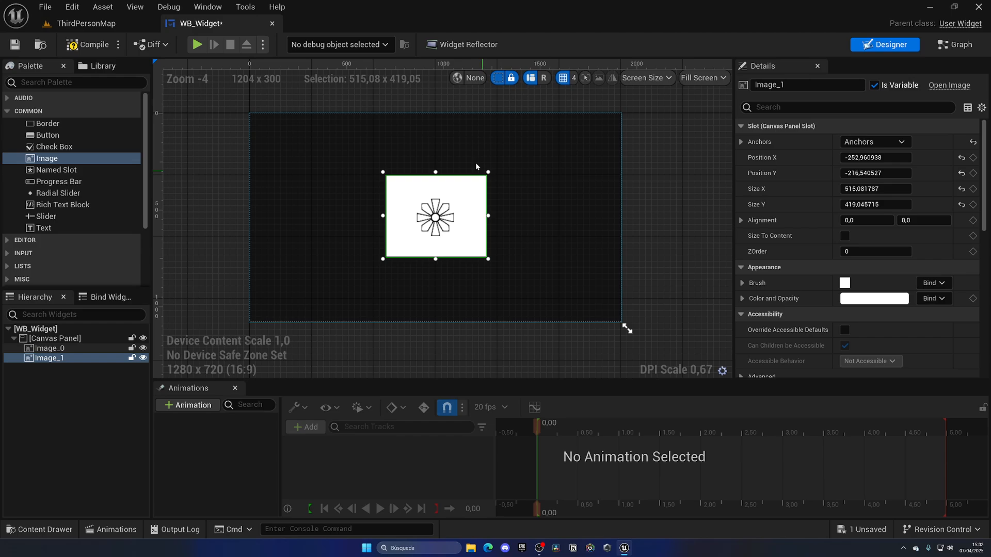
{"action": "scroll", "scroll_direction": "down", "scroll_amount": 3}
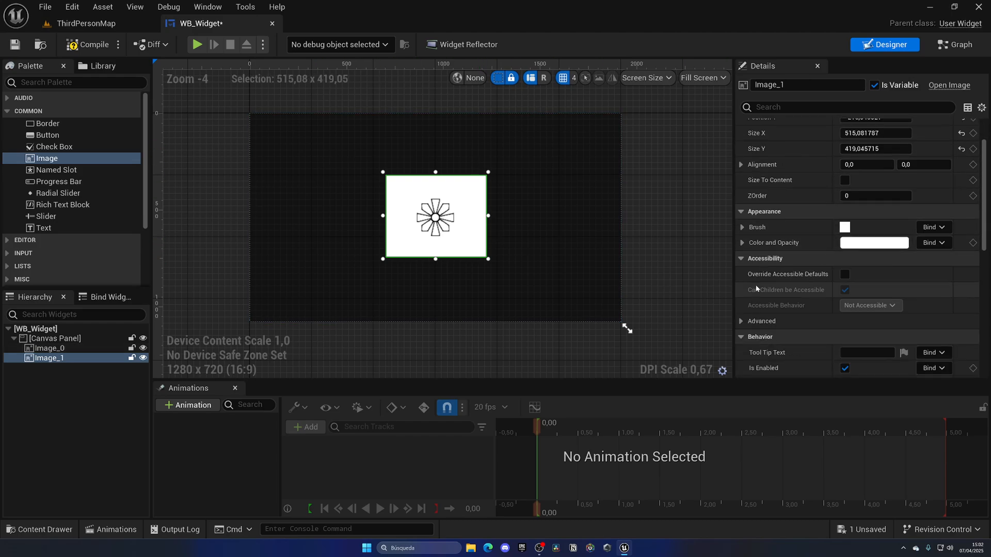
{"action": "scroll", "scroll_direction": "down", "scroll_amount": 3}
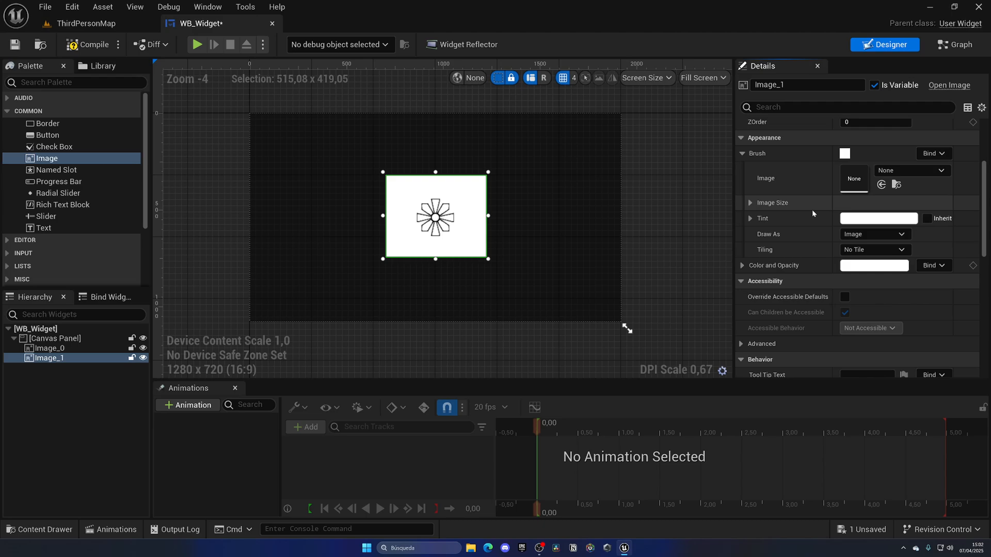
{"action": "left_click", "coordinate": [874, 234]}
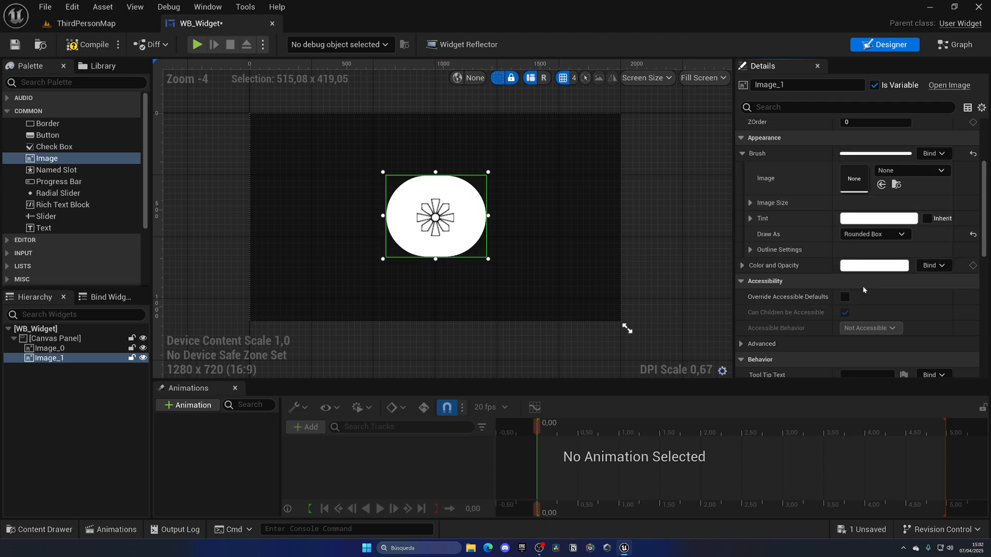
{"action": "left_click", "coordinate": [749, 249]}
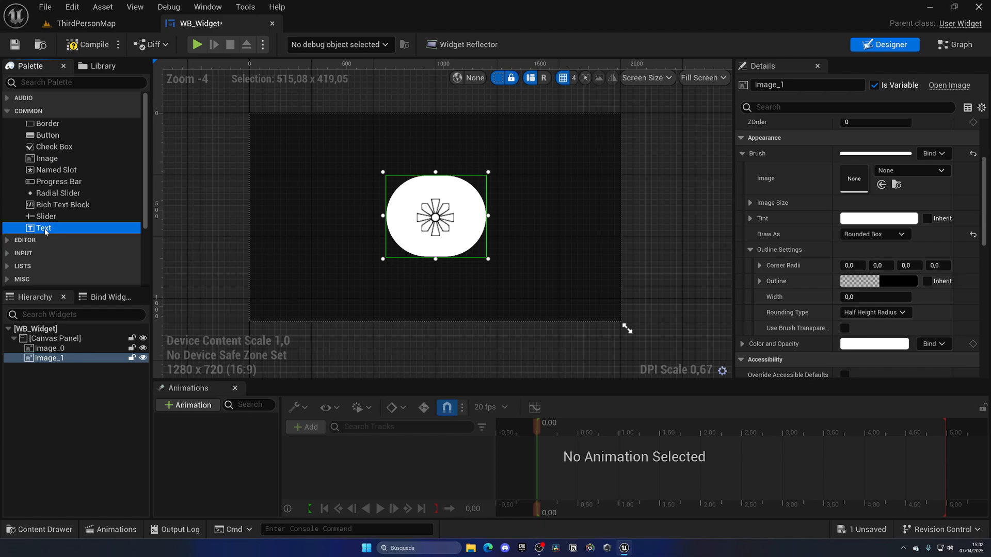
Place a black Text Block label on the white oval and save the widget.
{"action": "left_click_drag", "start_coordinate": [43, 228], "coordinate": [436, 191]}
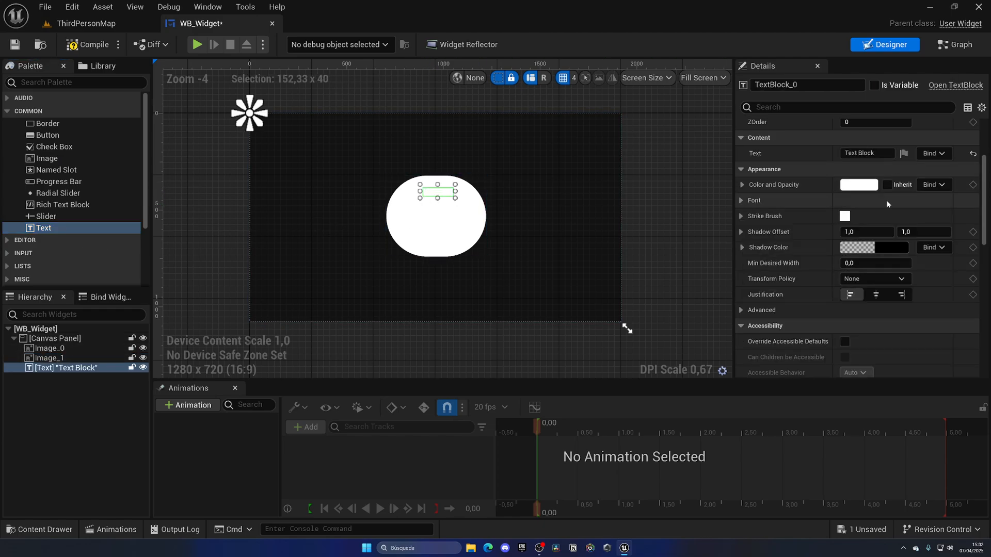
{"action": "left_click", "coordinate": [857, 185]}
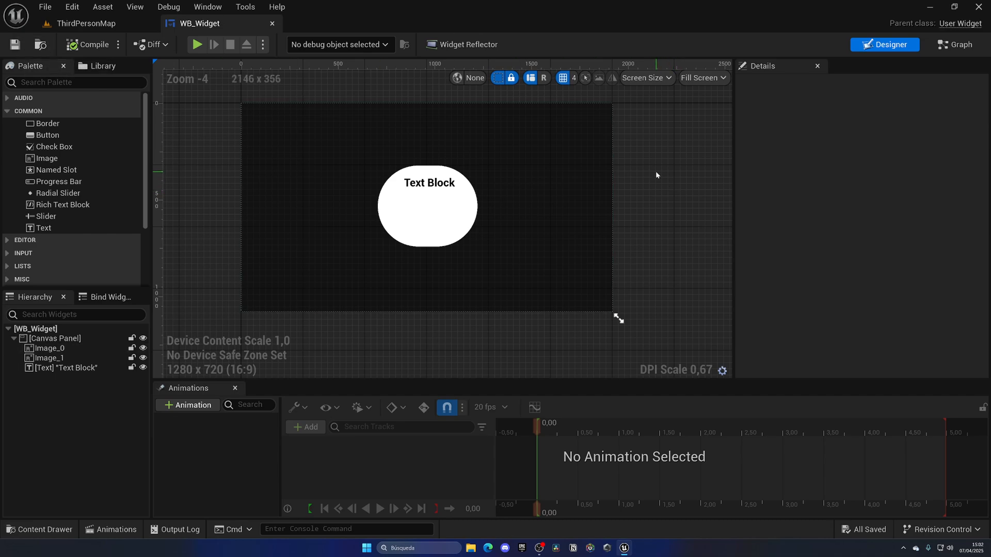
{"action": "left_click", "coordinate": [85, 24]}
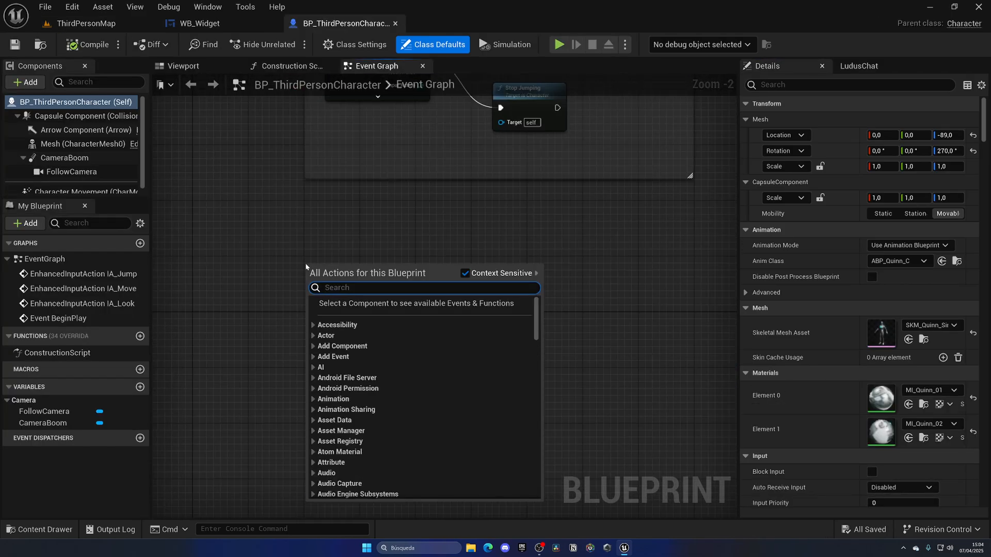
Wire an E key event to Create Widget of class WB_Widget and test it in Play.
{"action": "type", "text": "e key"}
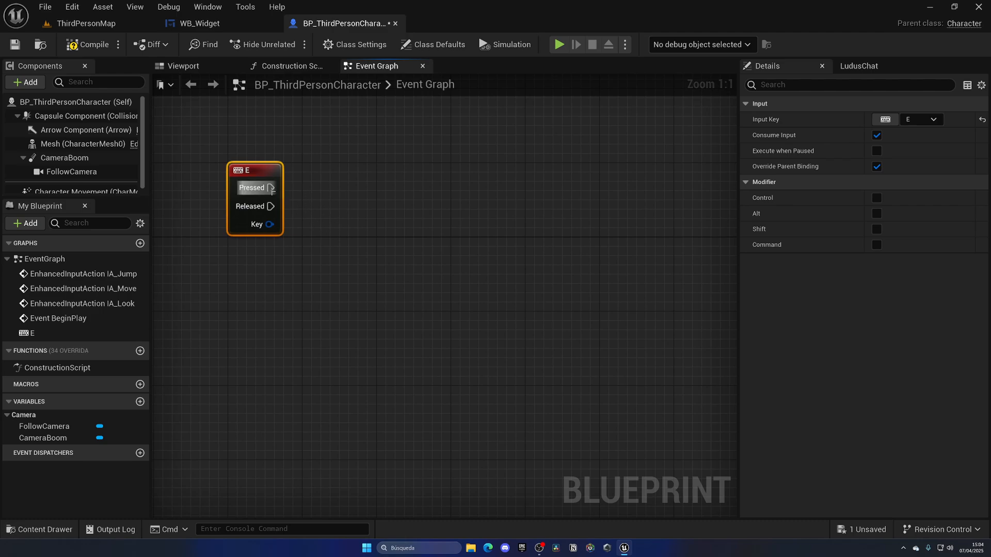
{"action": "left_click_drag", "start_coordinate": [272, 186], "coordinate": [382, 194]}
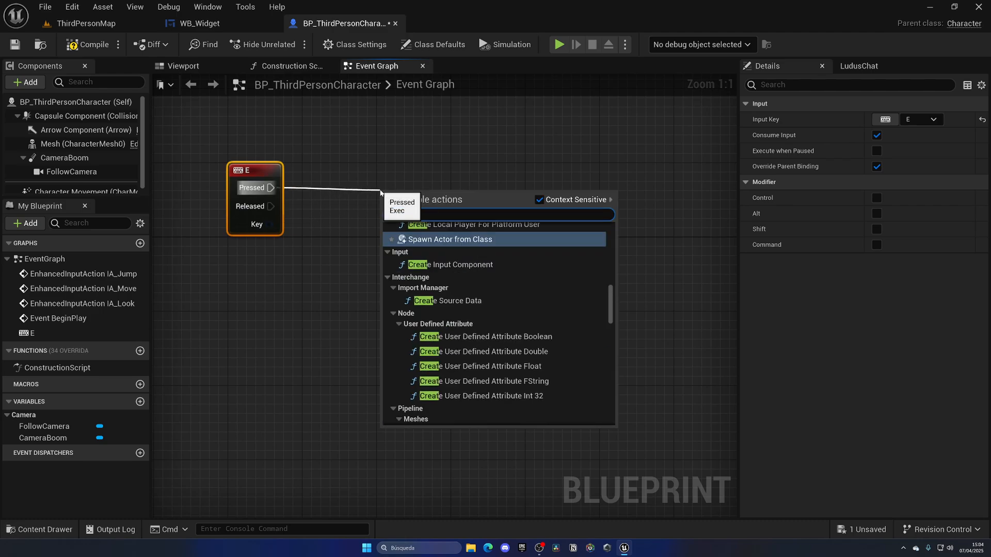
{"action": "left_click", "coordinate": [450, 238]}
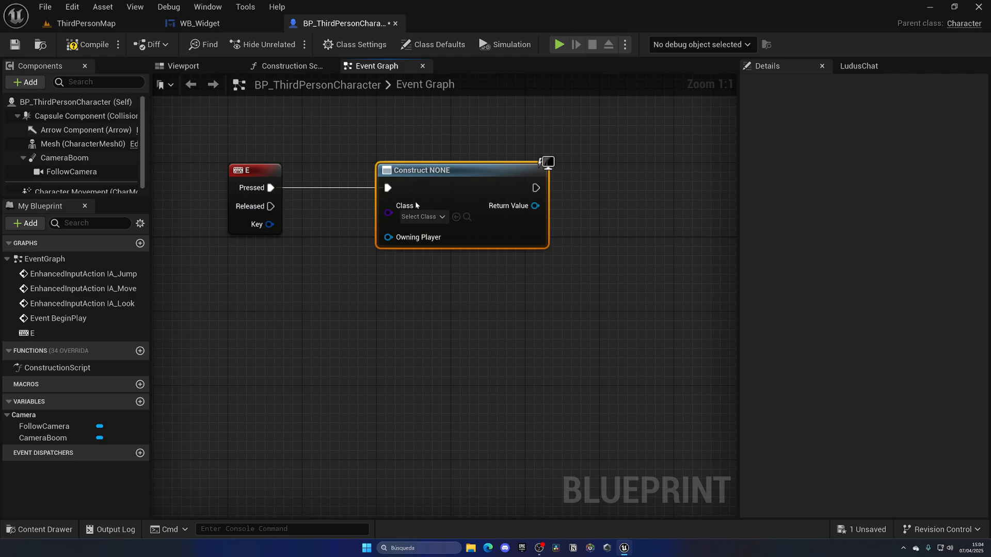
{"action": "left_click", "coordinate": [420, 216]}
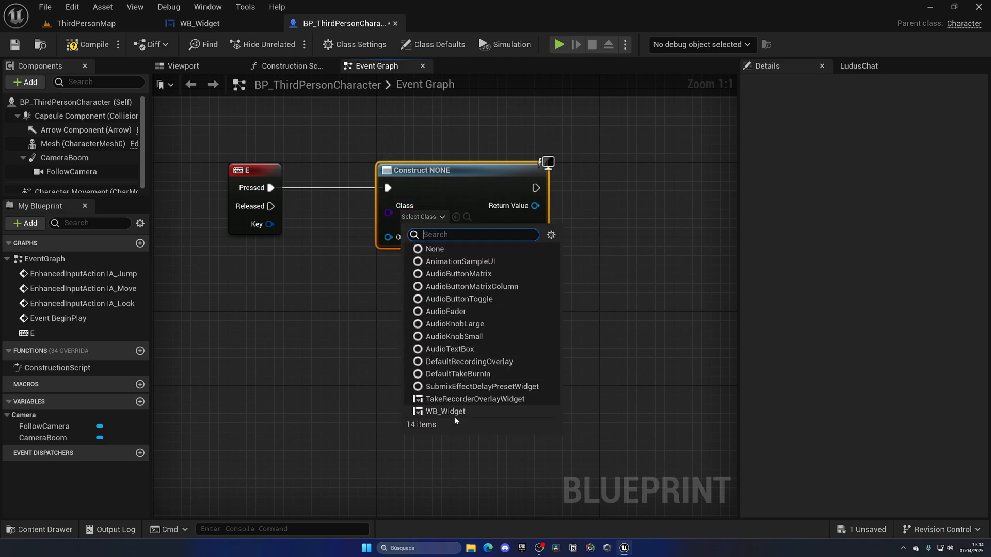
{"action": "left_click", "coordinate": [445, 412]}
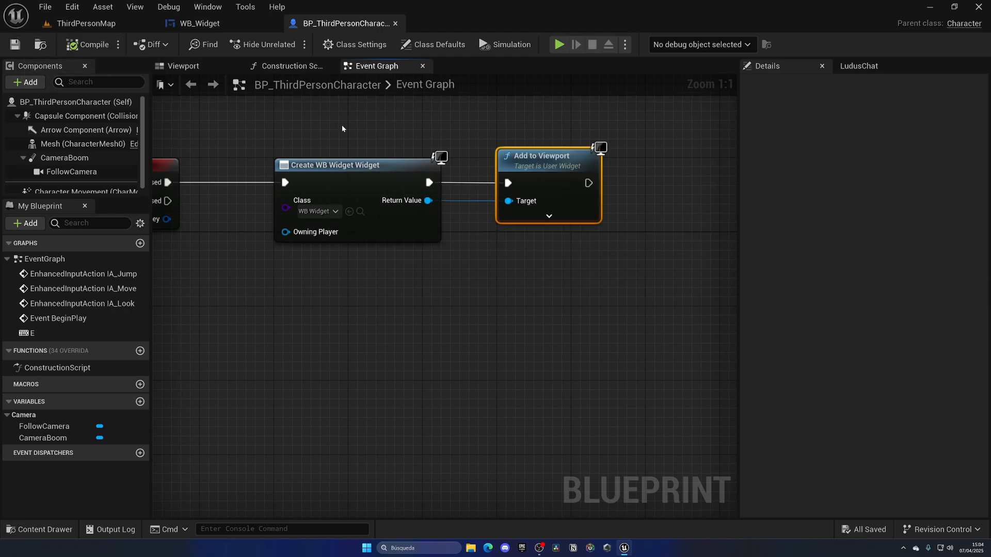
{"action": "left_click", "coordinate": [557, 44]}
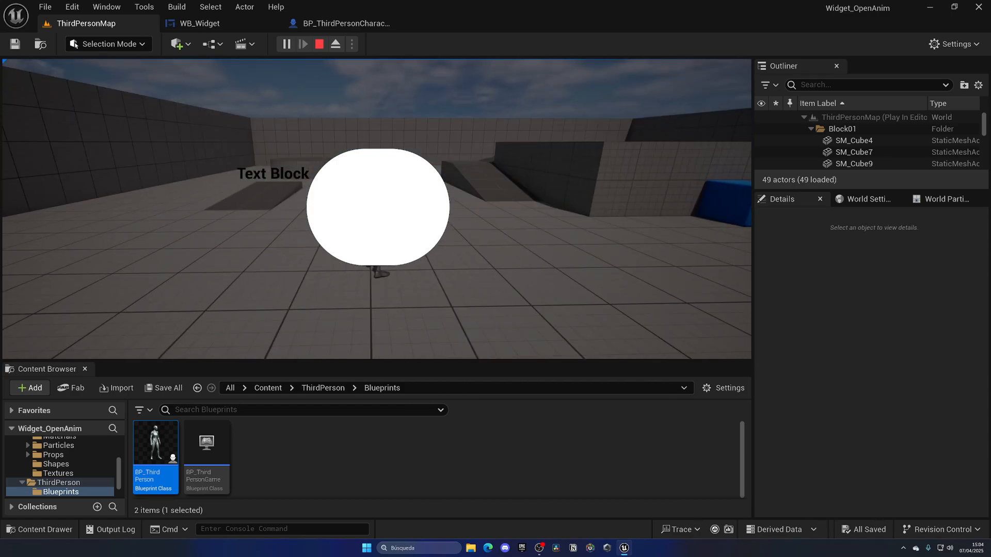
Stop the test play and return to the WB_Widget designer.
{"action": "left_click", "coordinate": [201, 23]}
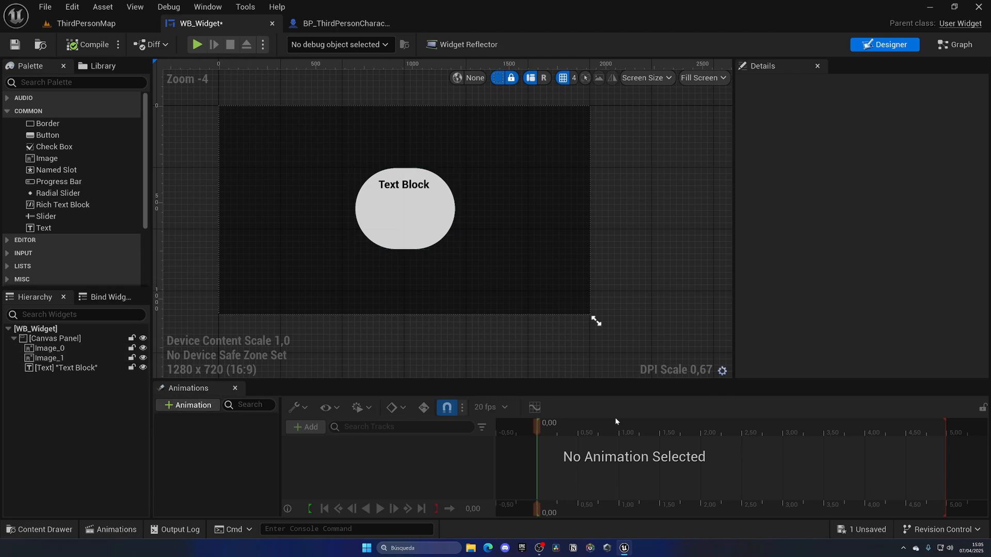
Create a new animation named Open and select the Canvas Panel to animate.
{"action": "left_click", "coordinate": [208, 7]}
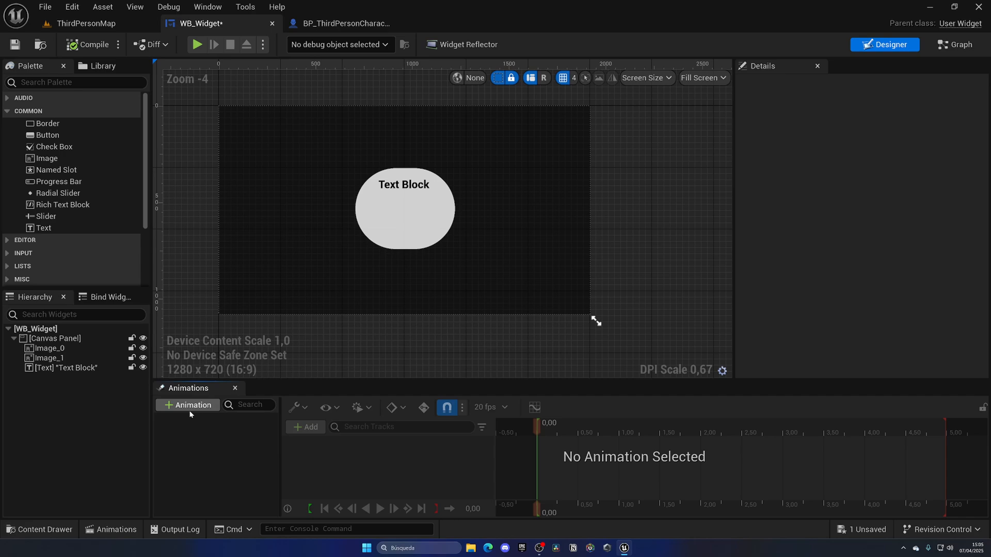
{"action": "left_click", "coordinate": [187, 405]}
{"action": "type", "text": "Open"}
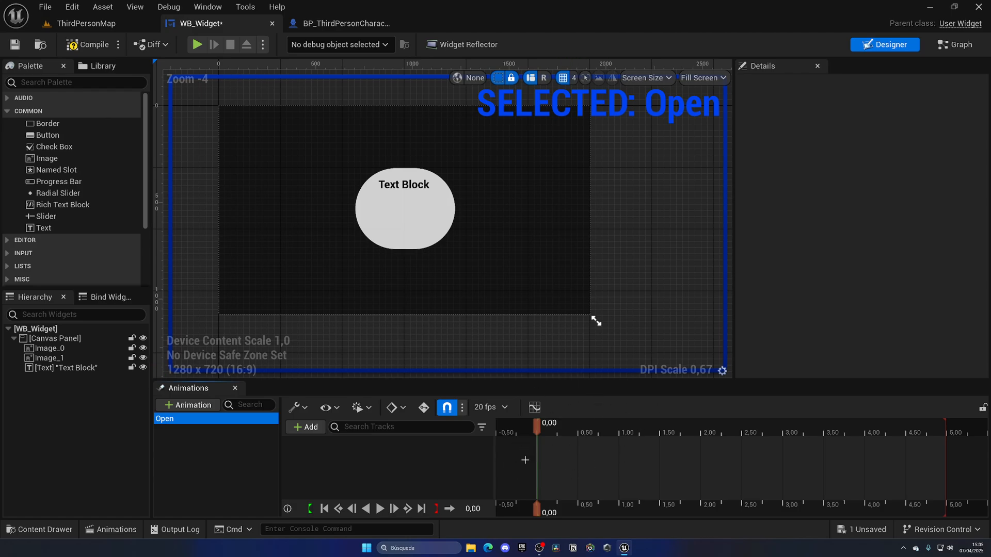
{"action": "left_click", "coordinate": [55, 338]}
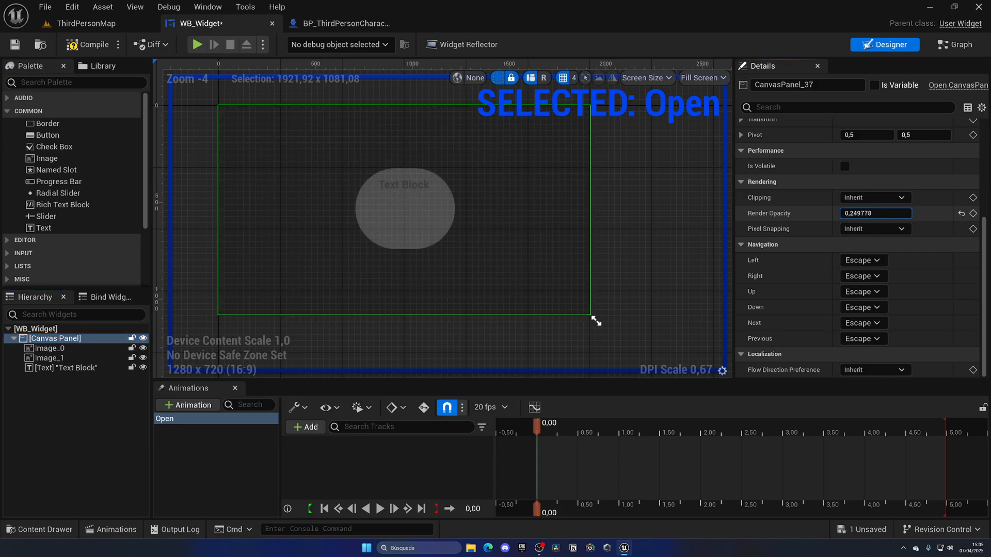
Key Render Opacity from 0 to 1 over 0.25 seconds in Open and preview the fade-in.
{"action": "type", "text": "1,623799"}
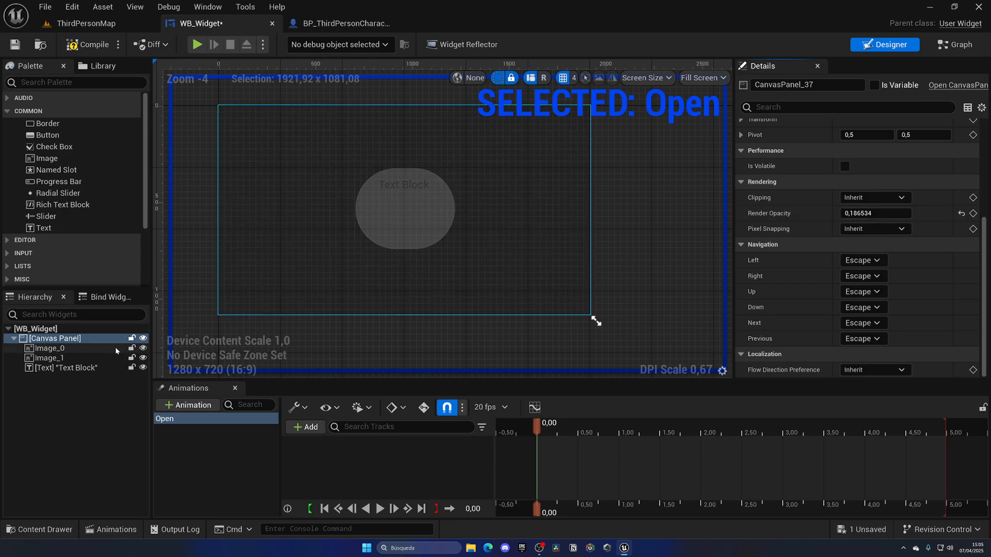
{"action": "left_click", "coordinate": [403, 184]}
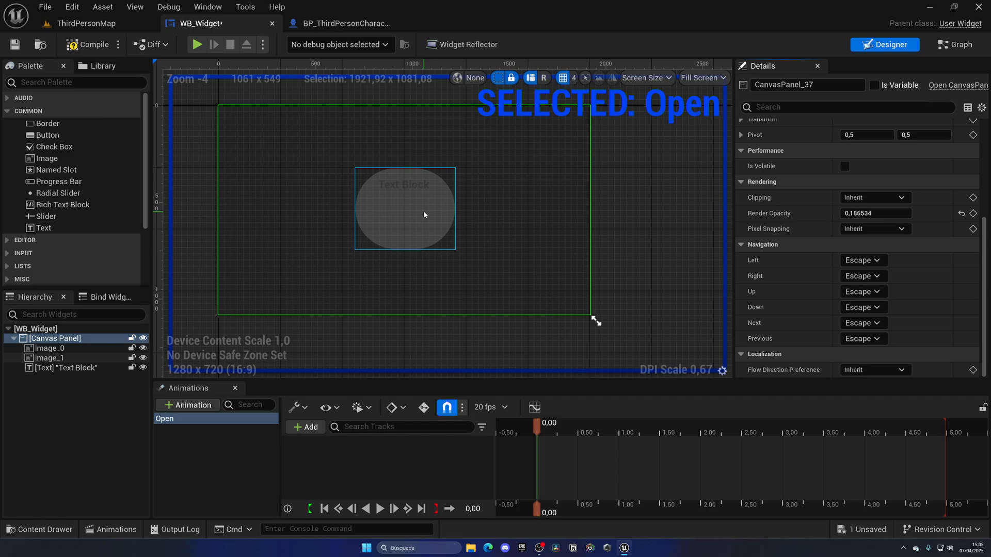
{"action": "left_click", "coordinate": [276, 216]}
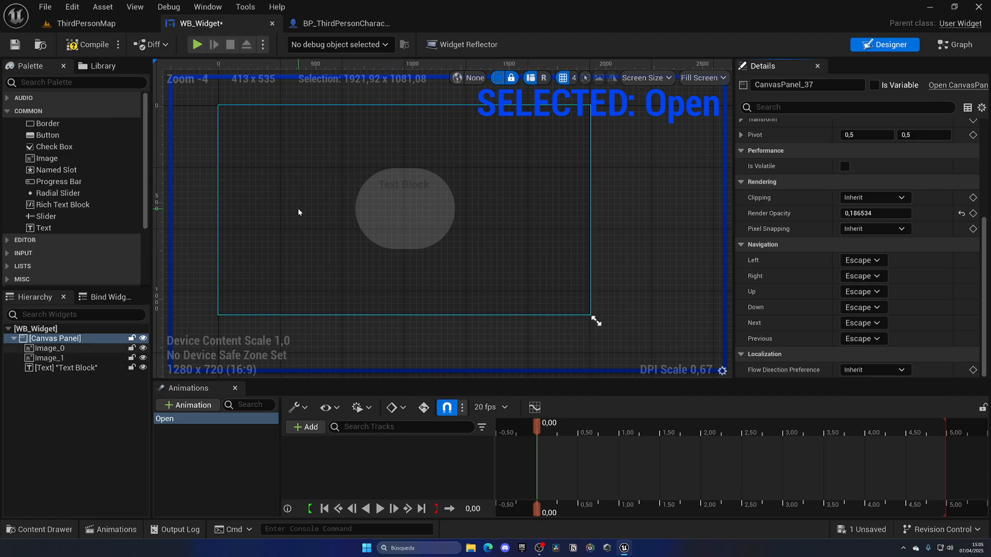
{"action": "type", "text": "0.389201"}
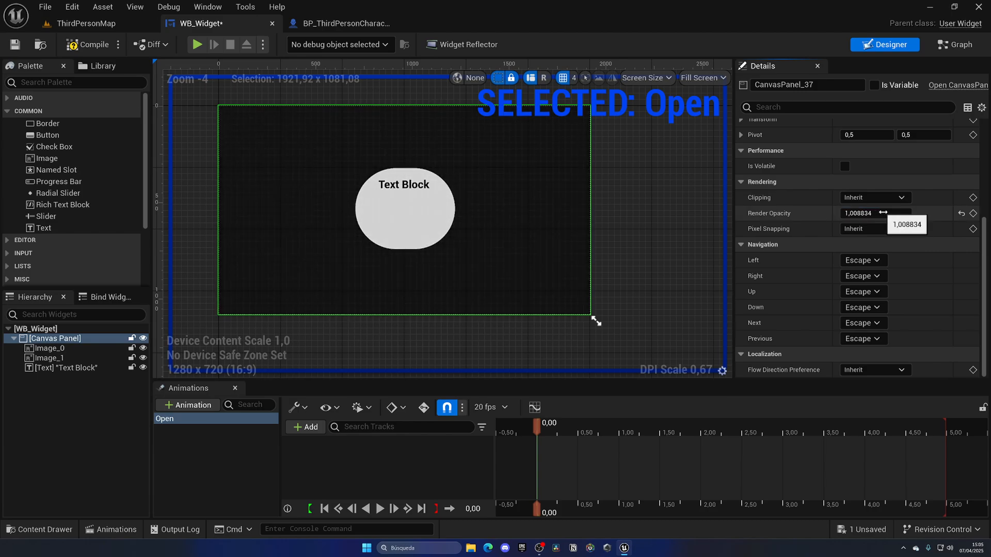
{"action": "type", "text": "0.0"}
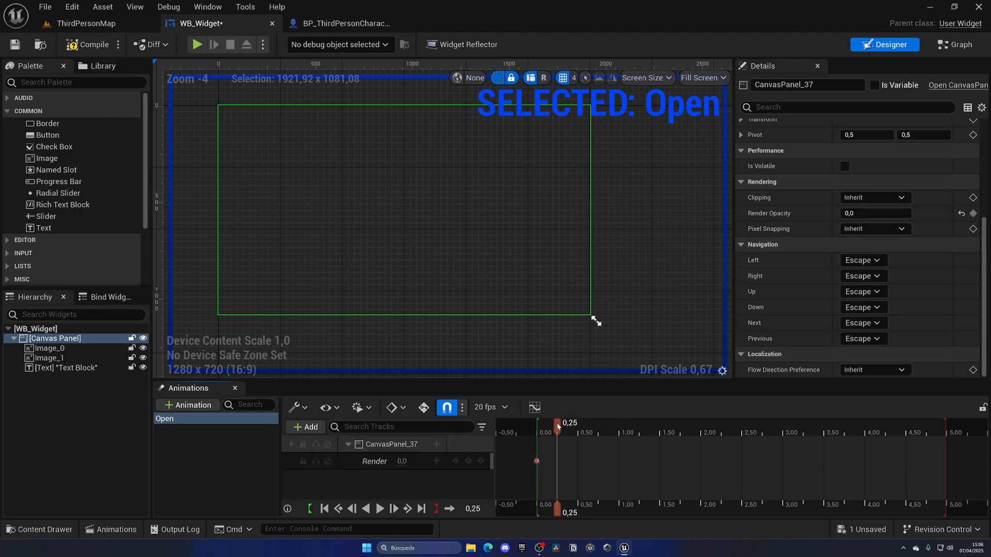
{"action": "left_click", "coordinate": [875, 213]}
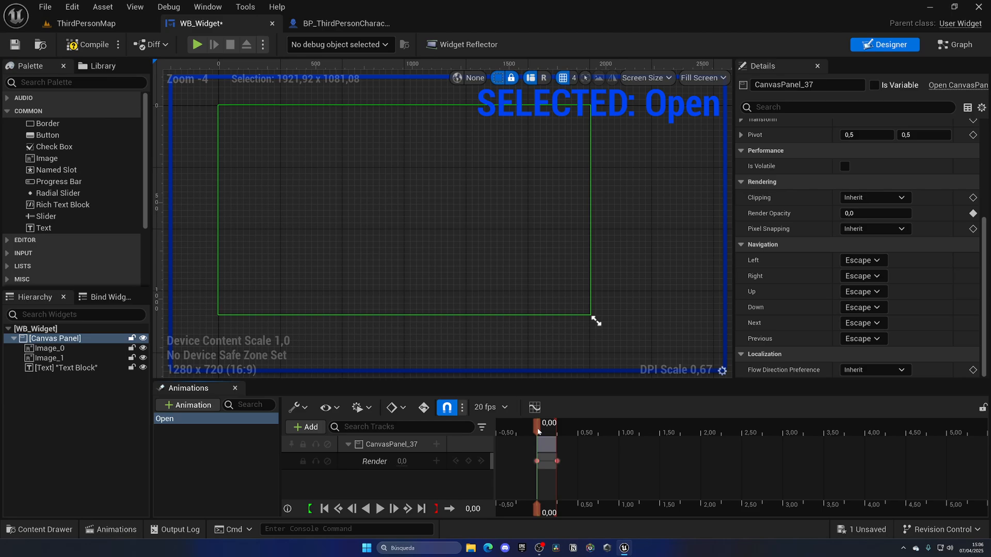
{"action": "left_click", "coordinate": [378, 508]}
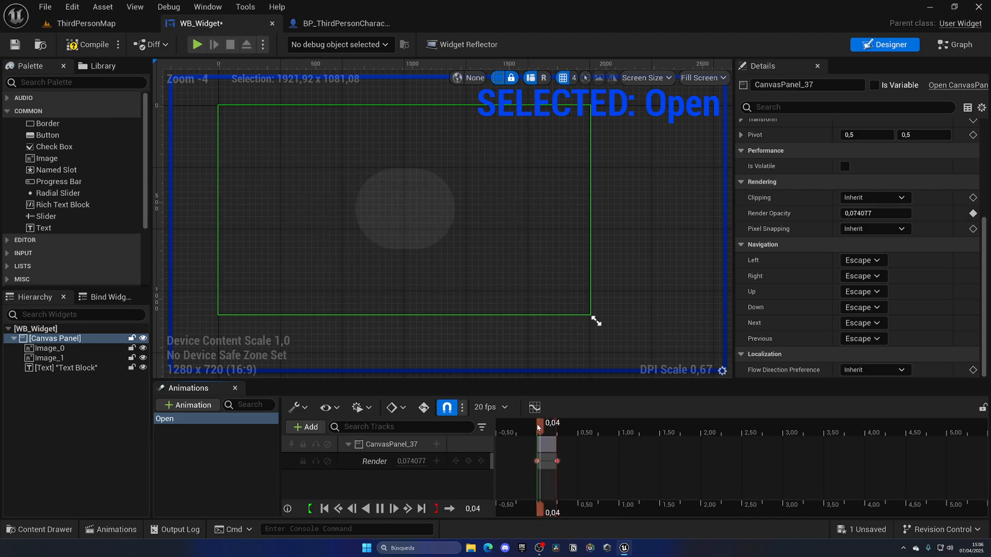
Create a second animation named Close.
{"action": "left_click", "coordinate": [187, 405]}
{"action": "type", "text": "Close"}
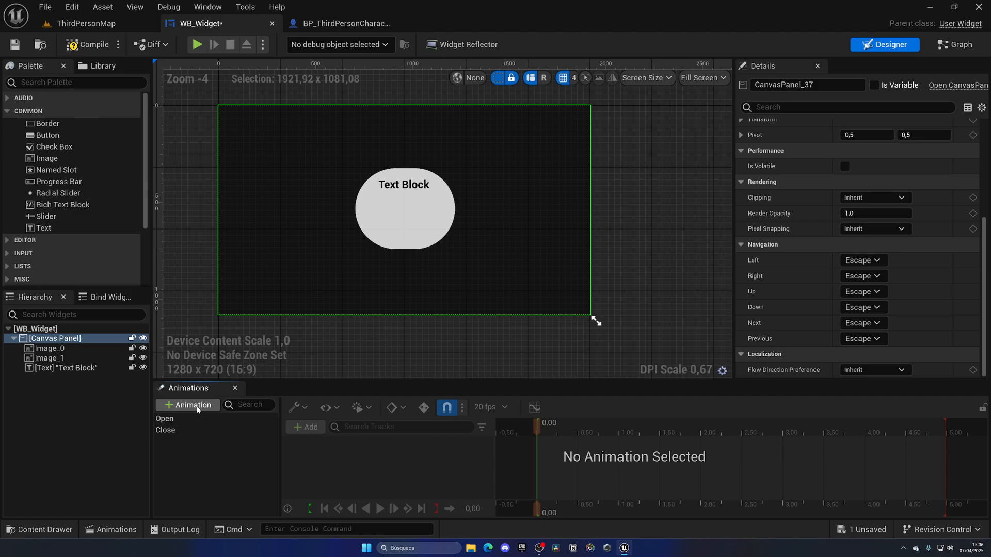
Key Close's Render Opacity to 0 at 0.25 seconds and save the widget.
{"action": "left_click", "coordinate": [165, 429]}
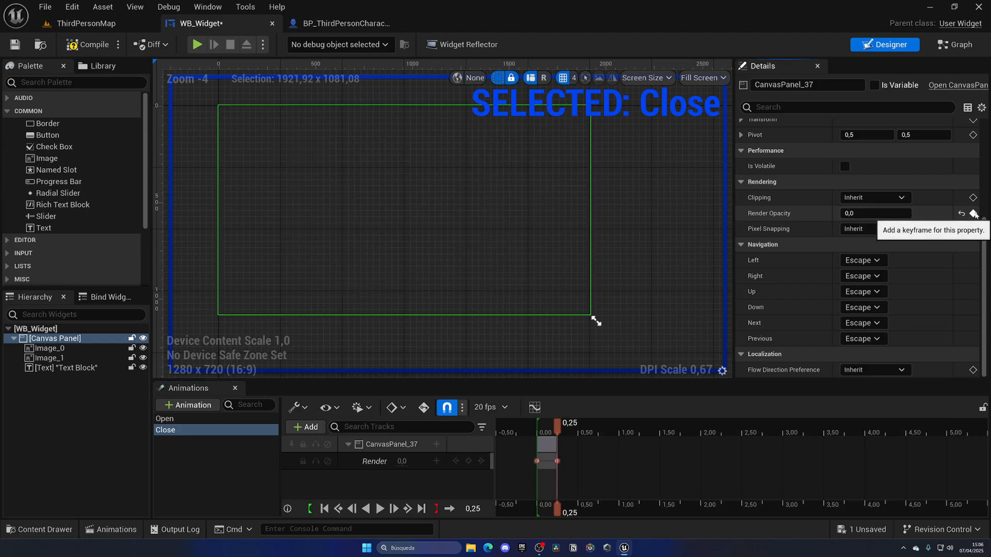
{"action": "left_click", "coordinate": [380, 508]}
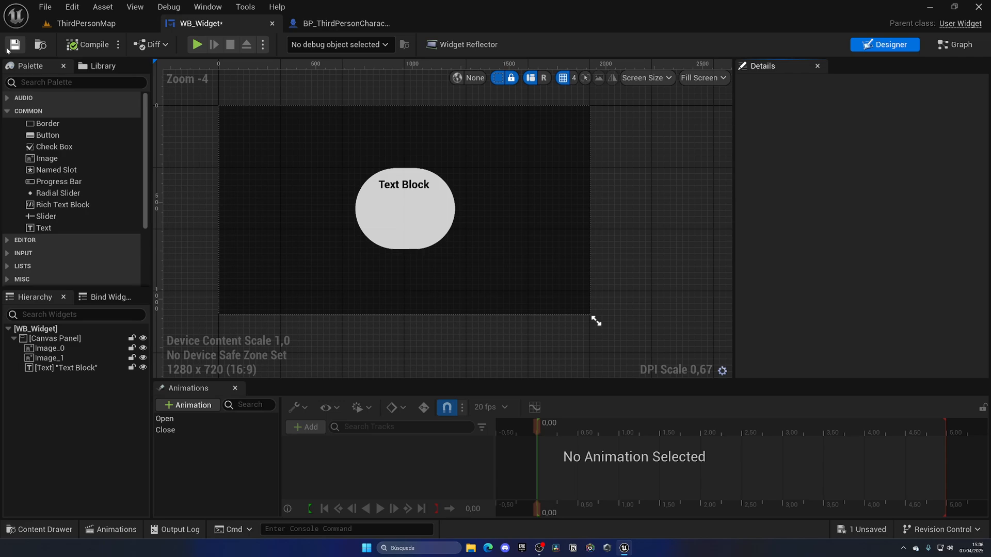
{"action": "left_click", "coordinate": [14, 45]}
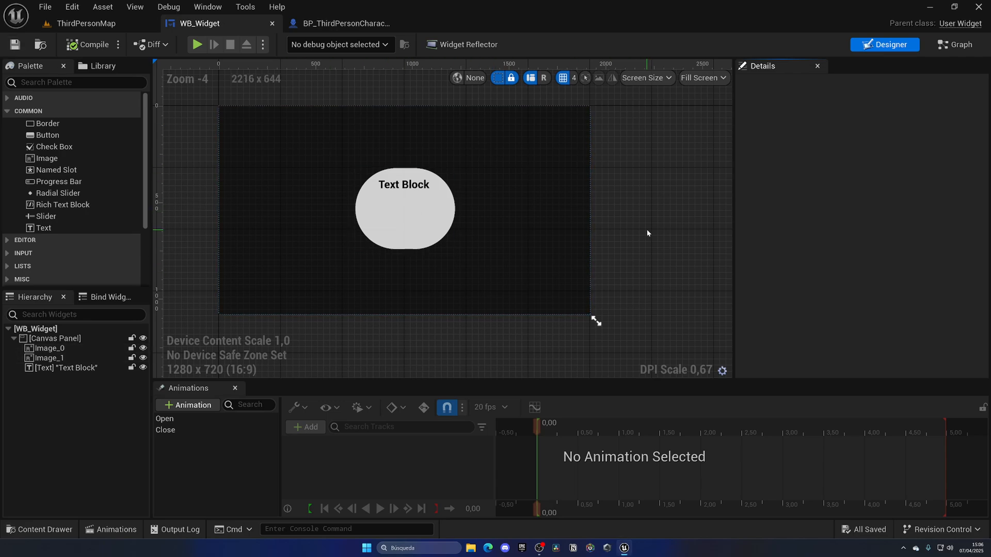
{"action": "mouse_move", "coordinate": [954, 45]}
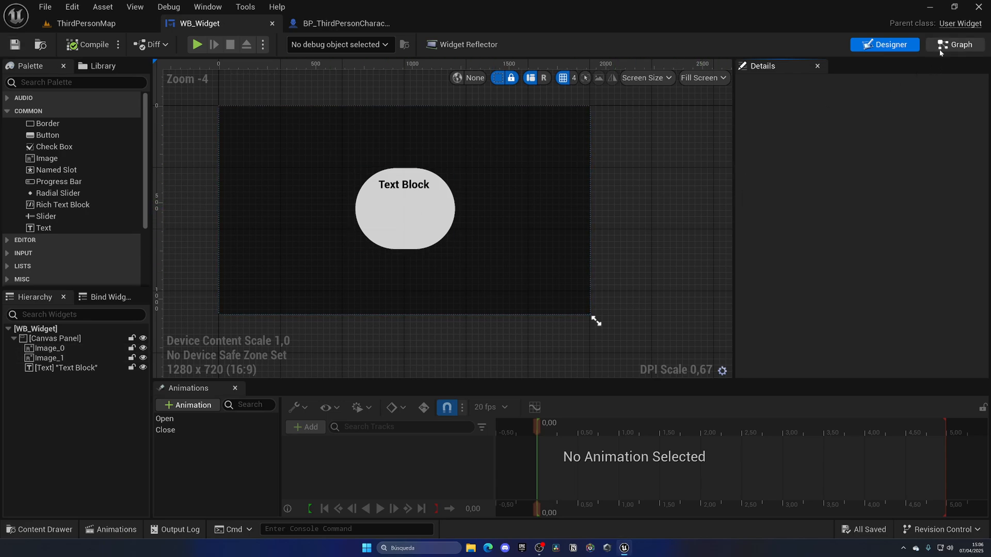
{"action": "left_click", "coordinate": [954, 44]}
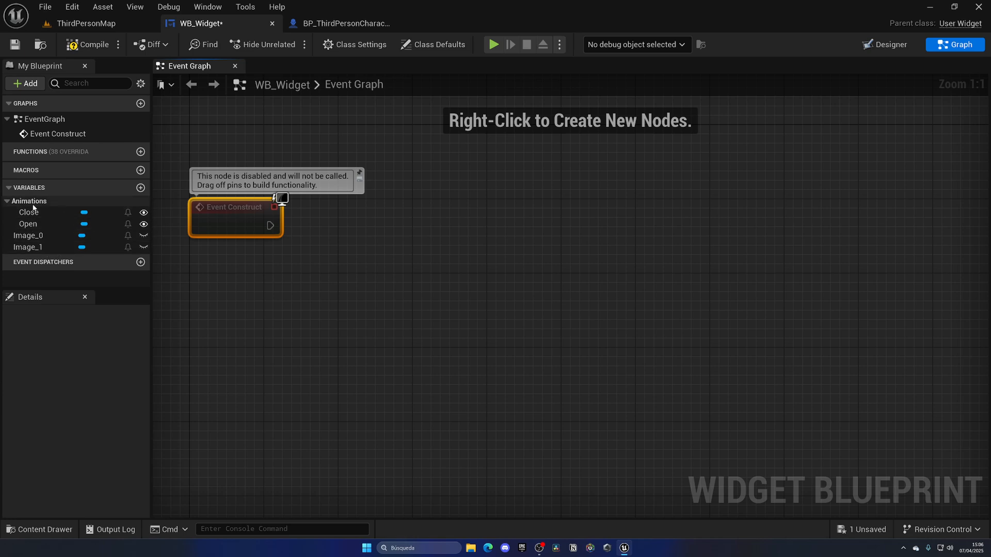
{"action": "mouse_move", "coordinate": [33, 226]}
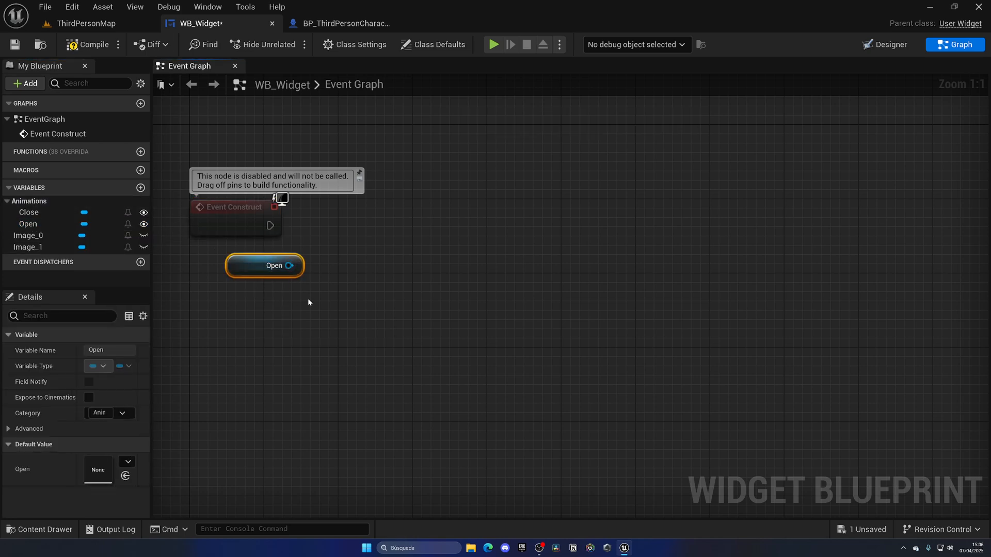
Make Event Construct play the Open animation, then return to ThirdPersonMap.
{"action": "left_click", "coordinate": [233, 208]}
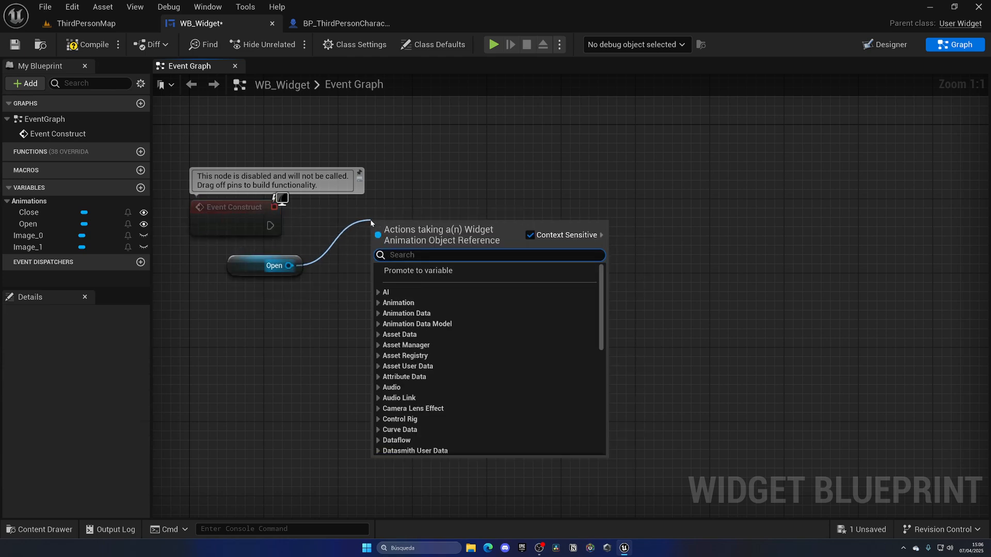
{"action": "type", "text": "play ani"}
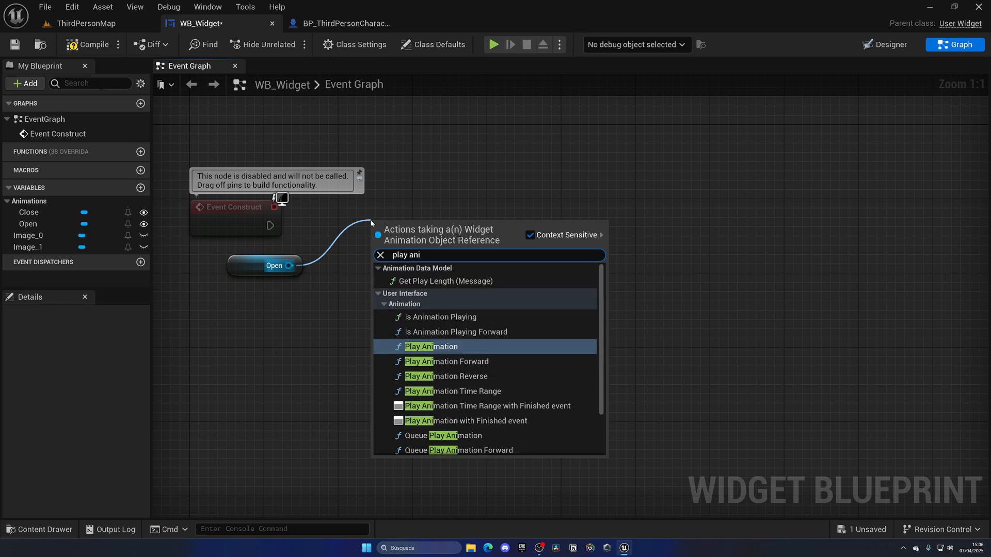
{"action": "left_click", "coordinate": [432, 346]}
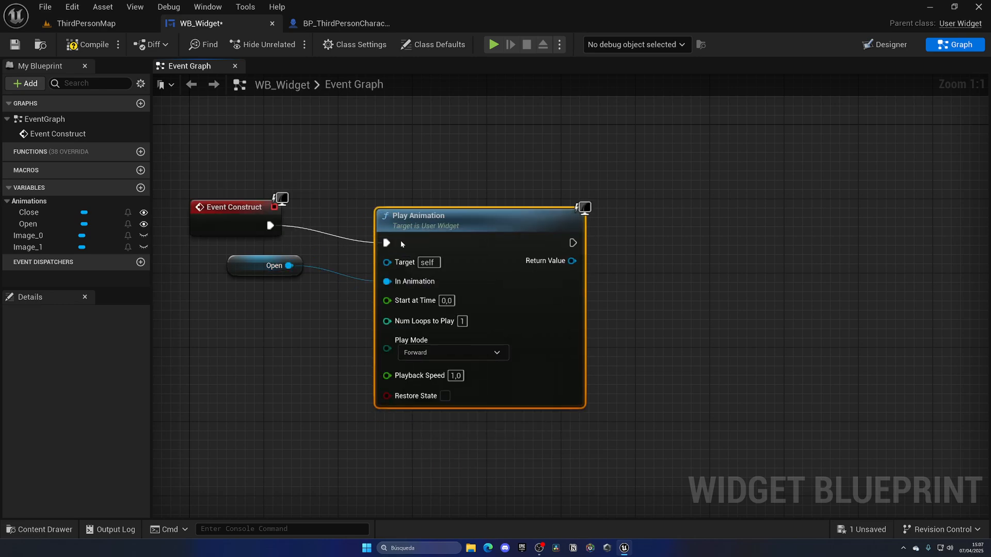
{"action": "left_click", "coordinate": [81, 23]}
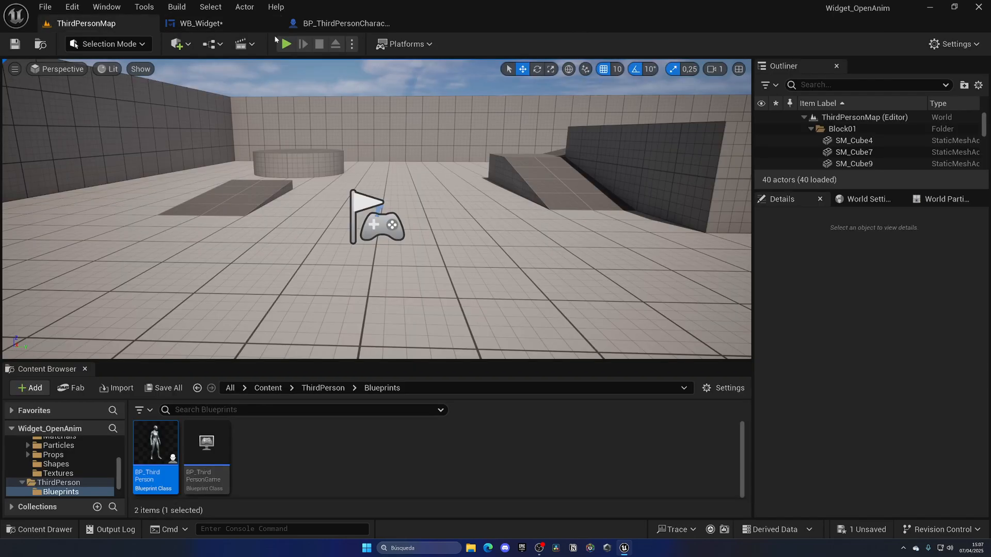
Save all unsaved changes with the Open animation setup in WB_Widget.
{"action": "left_click", "coordinate": [285, 44]}
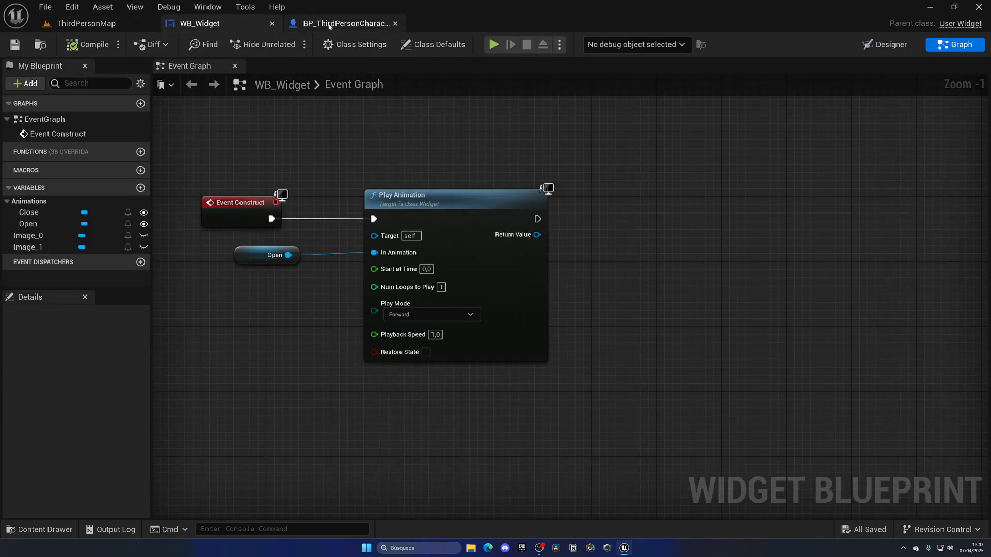
Promote Create Widget's Return Value to a variable named Widget and add a Widget getter beside the E event.
{"action": "left_click", "coordinate": [343, 23]}
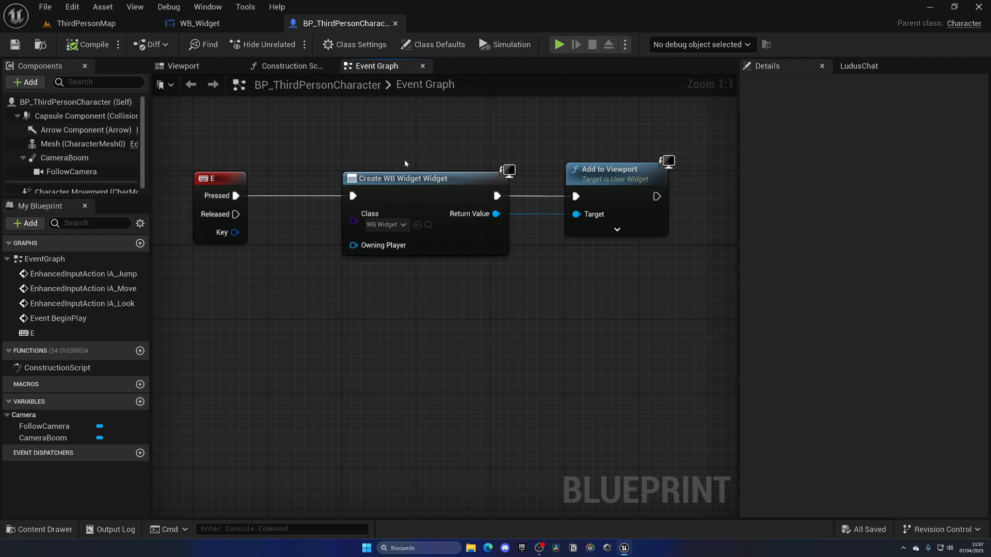
{"action": "mouse_move", "coordinate": [412, 166]}
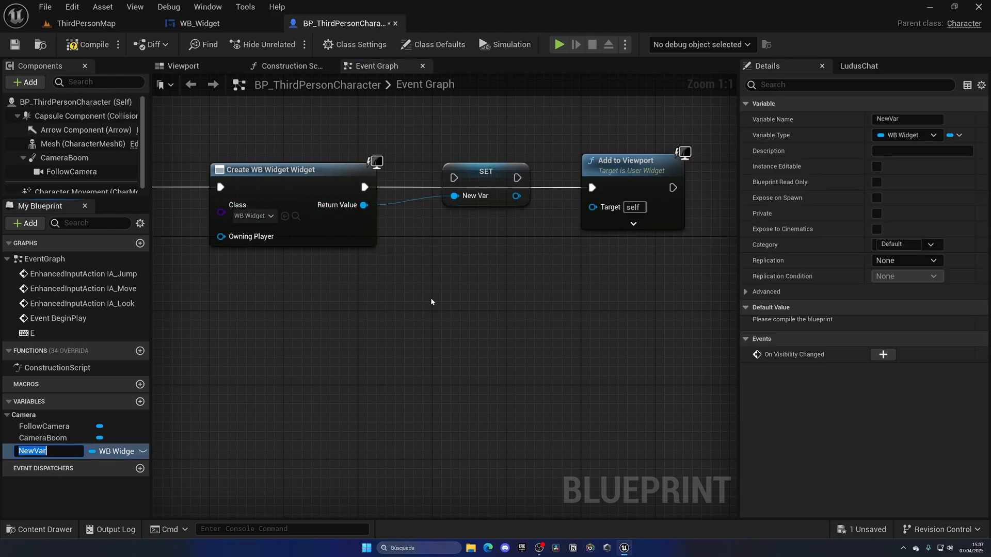
{"action": "type", "text": "Widget"}
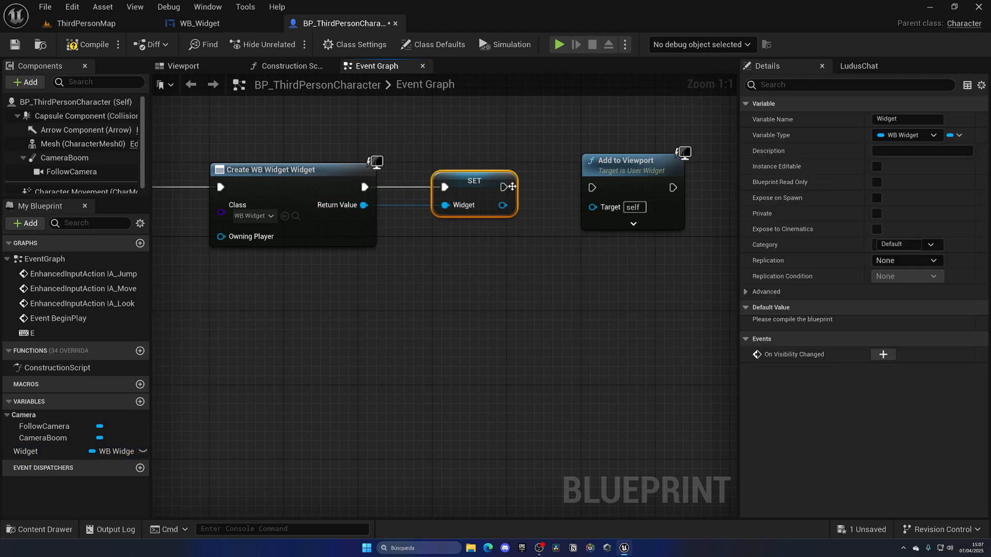
{"action": "scroll", "scroll_direction": "down", "scroll_amount": 3}
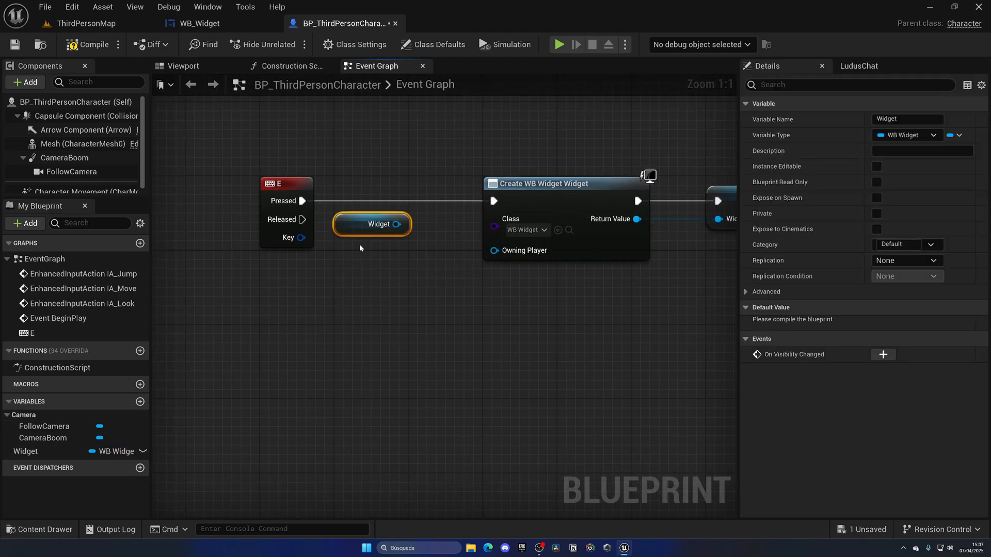
Convert the Widget getter to a Validated Get and route Is Not Valid into Create Widget.
{"action": "right_click", "coordinate": [371, 224]}
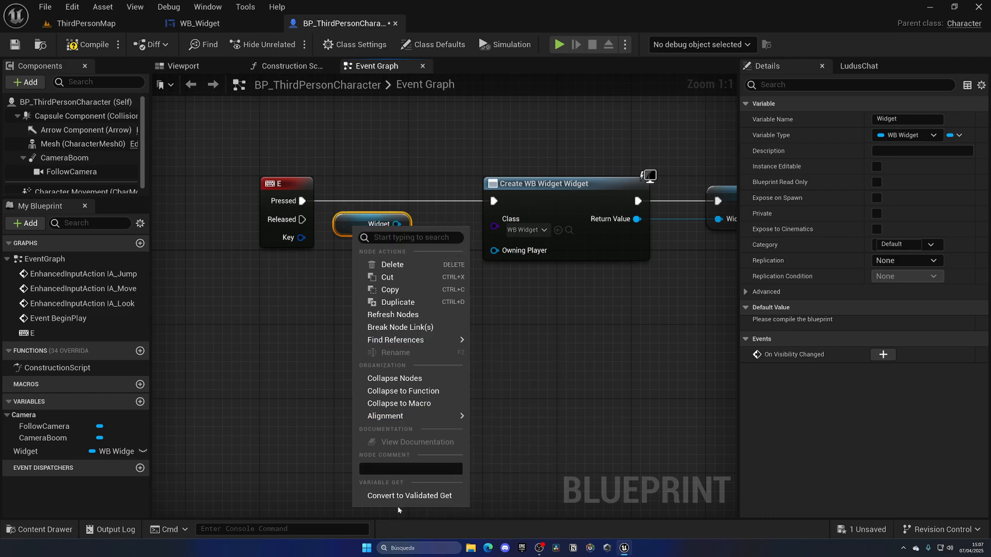
{"action": "left_click", "coordinate": [410, 496]}
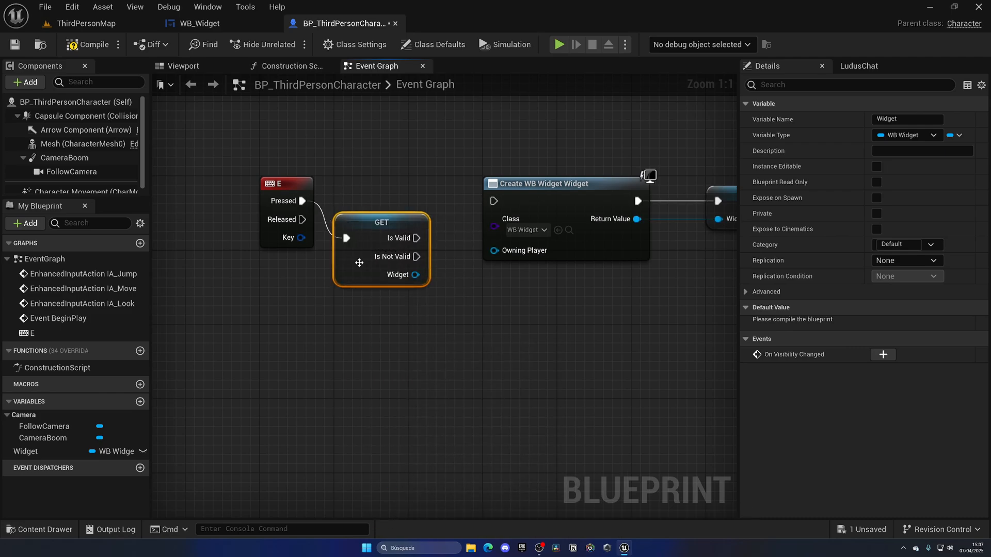
{"action": "left_click_drag", "start_coordinate": [379, 249], "coordinate": [390, 210]}
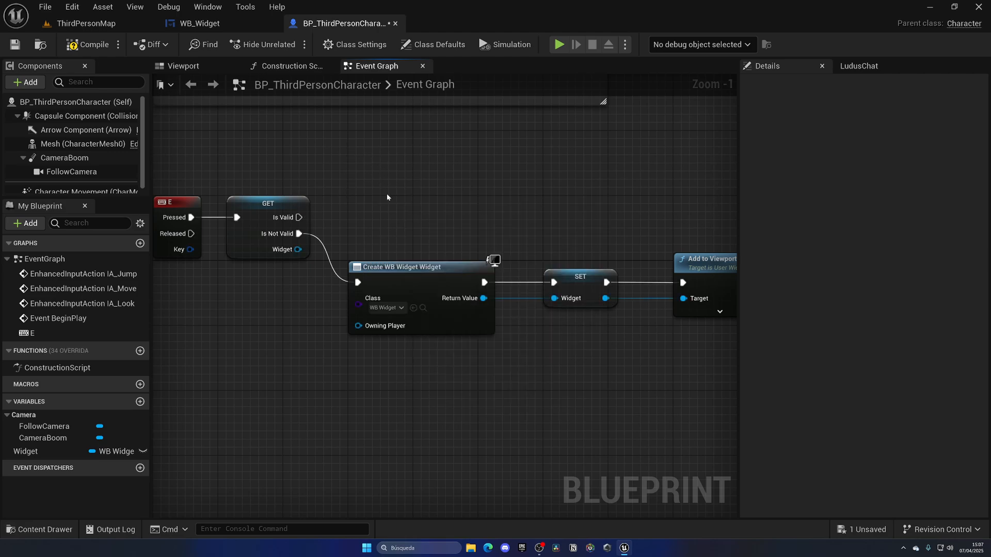
From the valid Widget, add Play Animation fed by Get Close.
{"action": "left_click", "coordinate": [26, 451]}
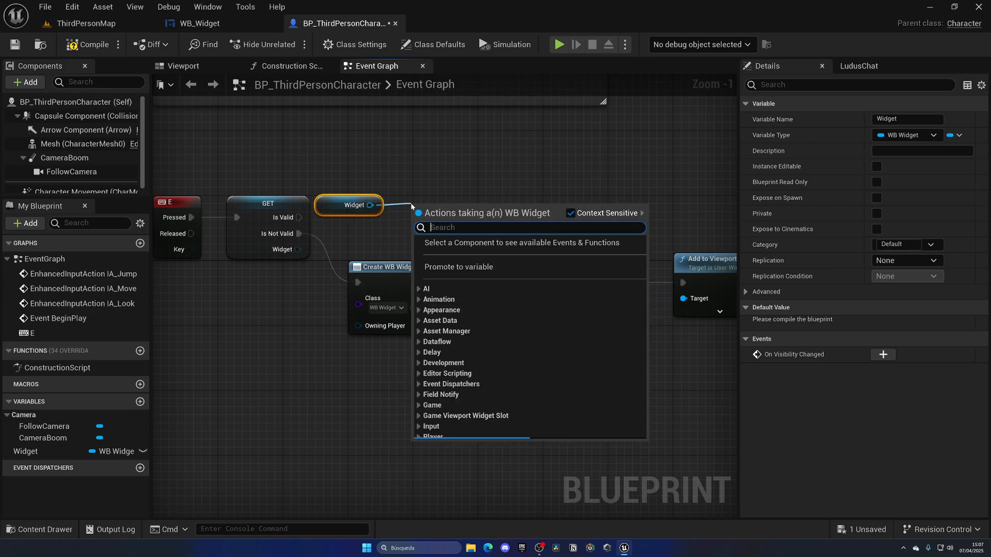
{"action": "type", "text": "get close"}
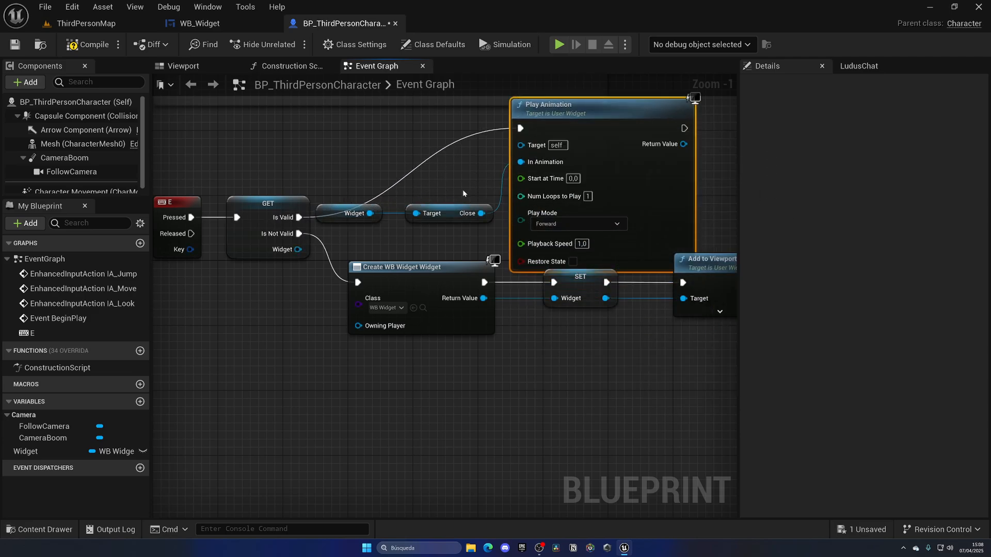
Add a Close Widget custom event in WB_Widget playing Close, and call it from the Is Valid branch.
{"action": "left_click", "coordinate": [201, 23]}
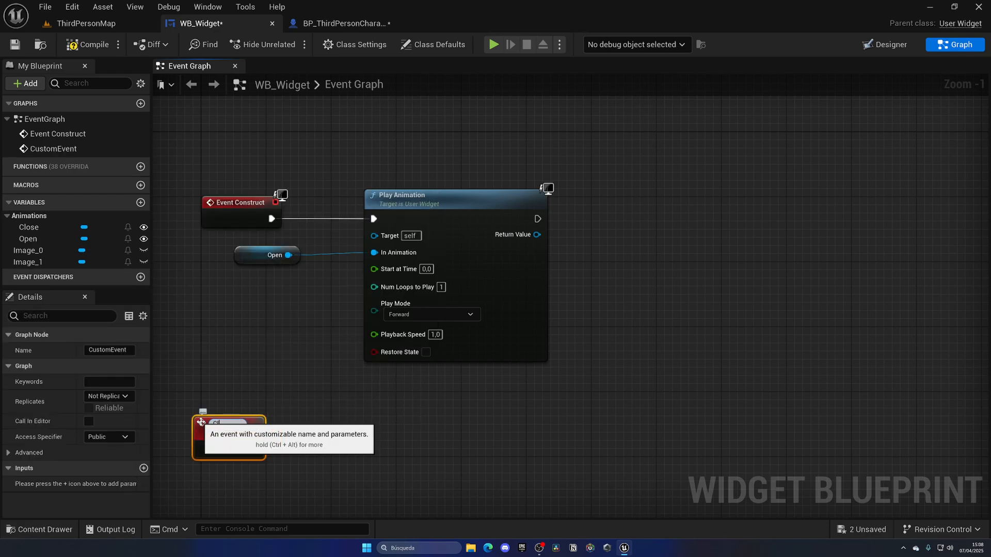
{"action": "type", "text": "Close Widget"}
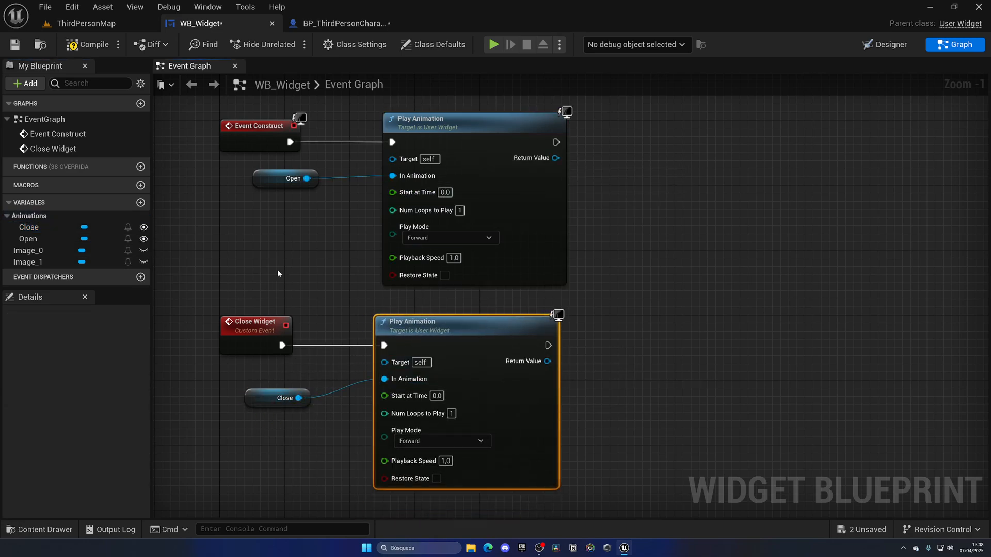
{"action": "left_click", "coordinate": [340, 23]}
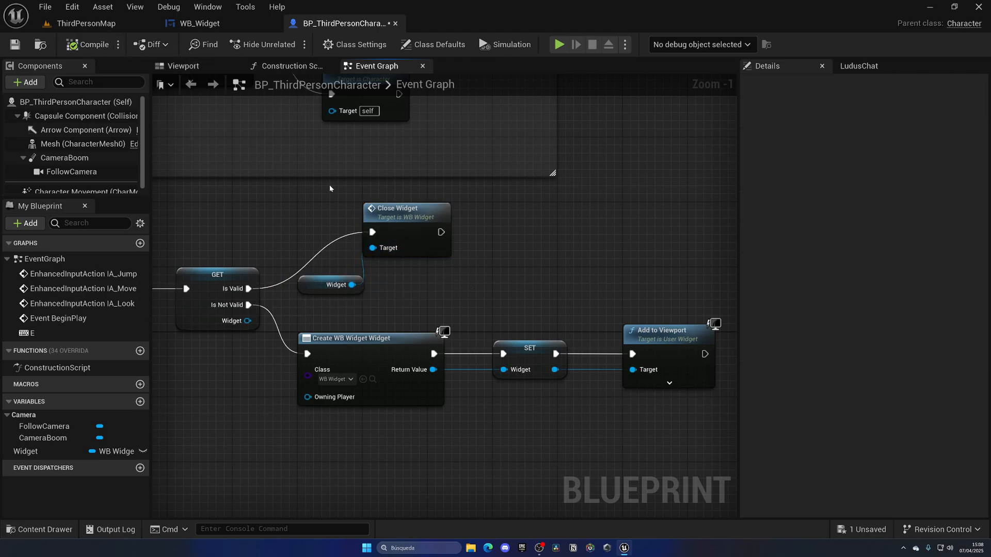
{"action": "mouse_move", "coordinate": [321, 262]}
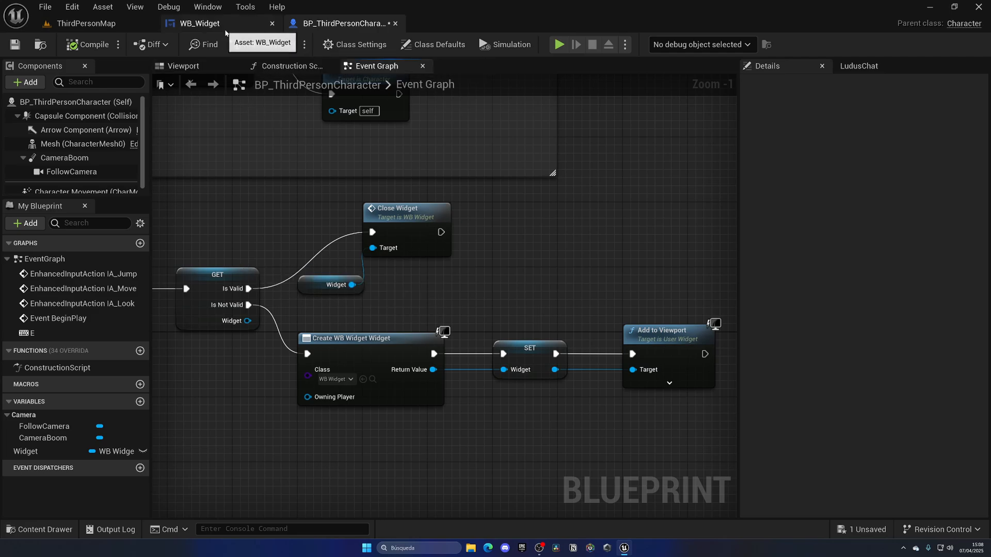
After the Close animation add a 0.25 s Delay then Remove from Parent, and save everything.
{"action": "left_click", "coordinate": [202, 23]}
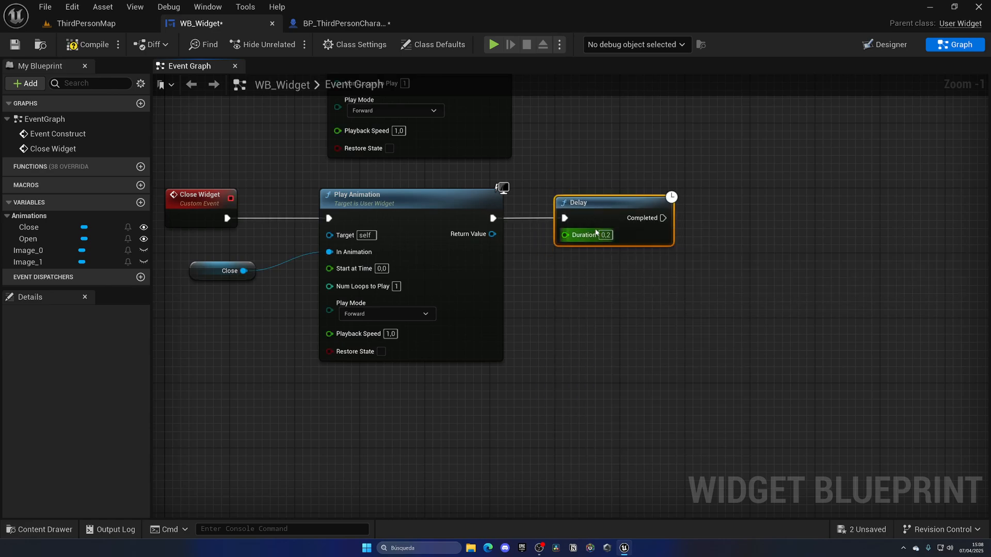
{"action": "type", "text": "0,25"}
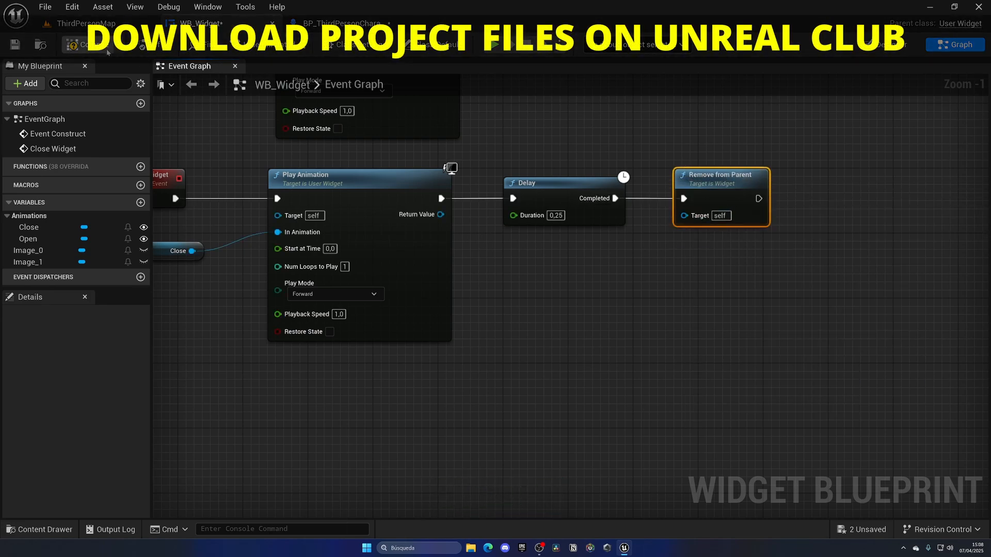
{"action": "left_click", "coordinate": [343, 23]}
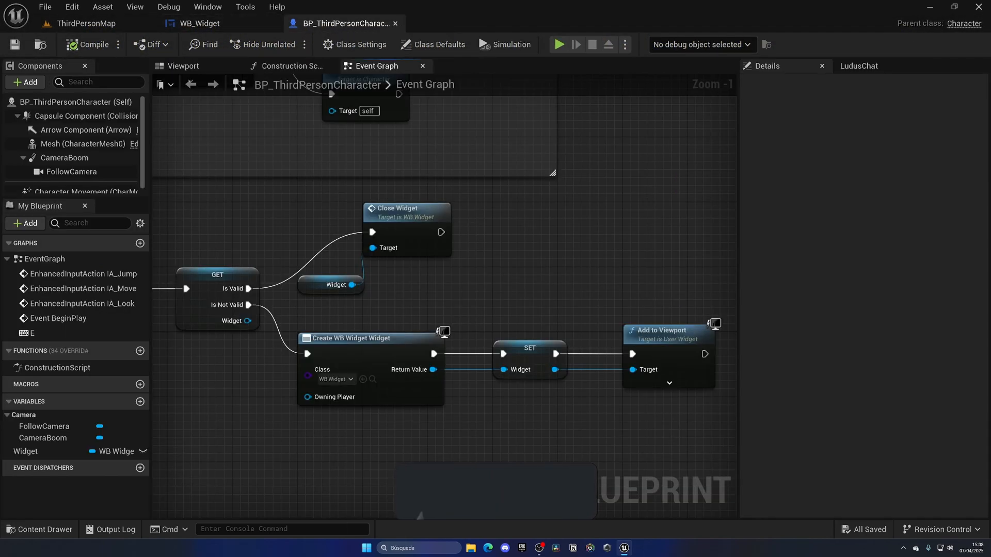